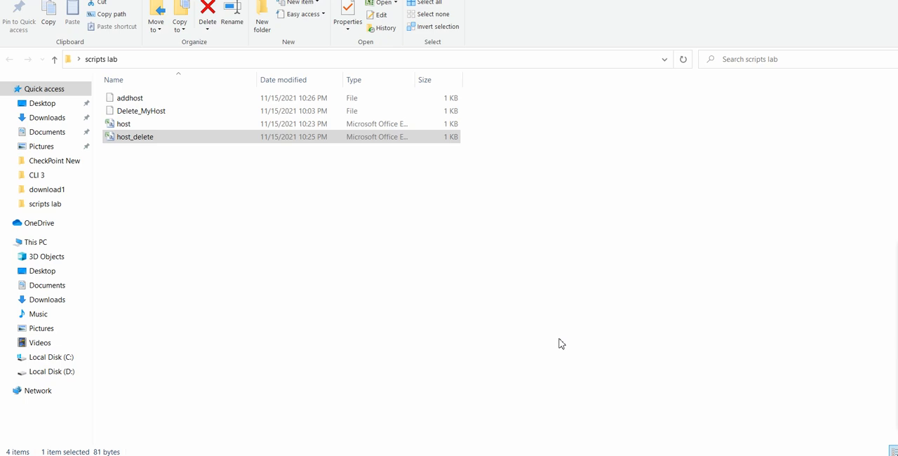
pyautogui.moveTo(410, 304)
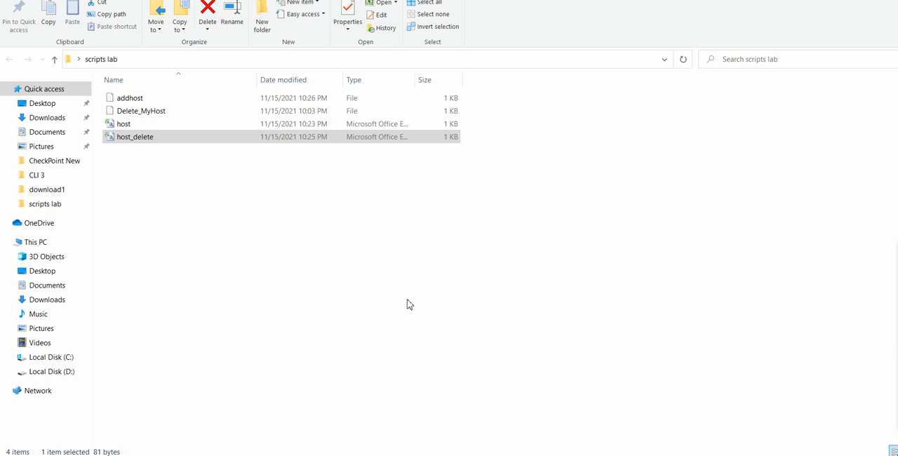
pyautogui.moveTo(393, 253)
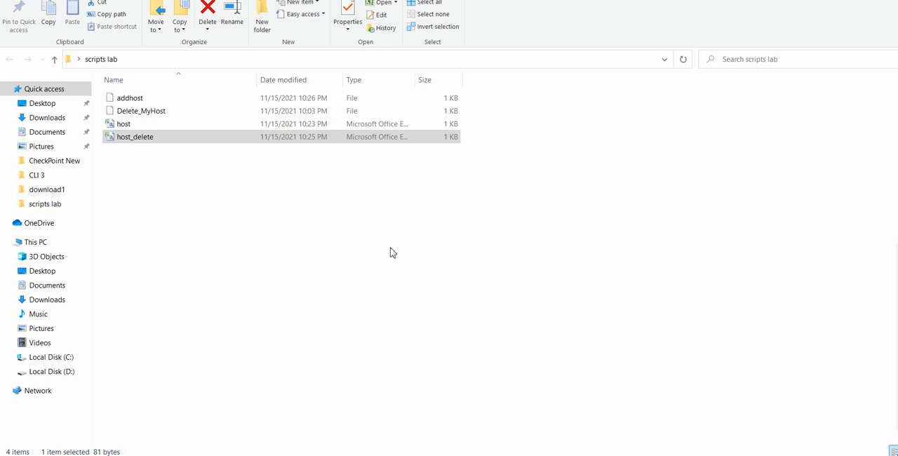
# Clear the selection and select the Delete_MyHost script in the scripts lab folder
pyautogui.click(288, 240)
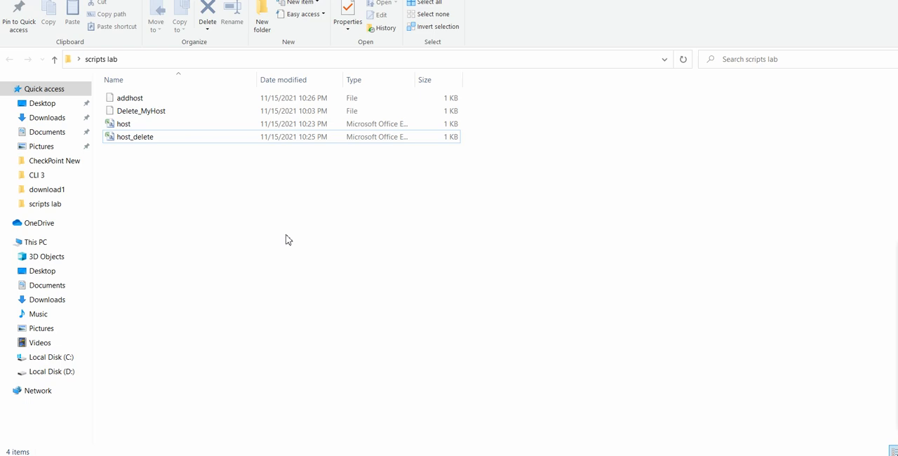
pyautogui.click(130, 98)
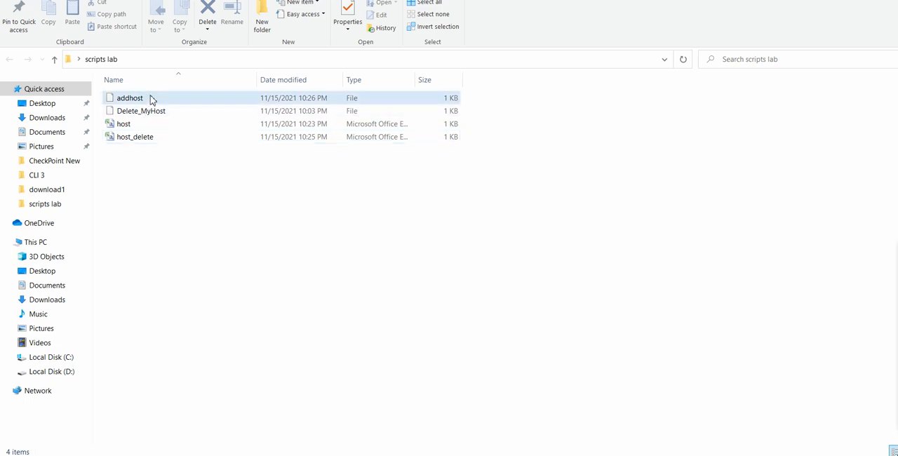
pyautogui.click(141, 111)
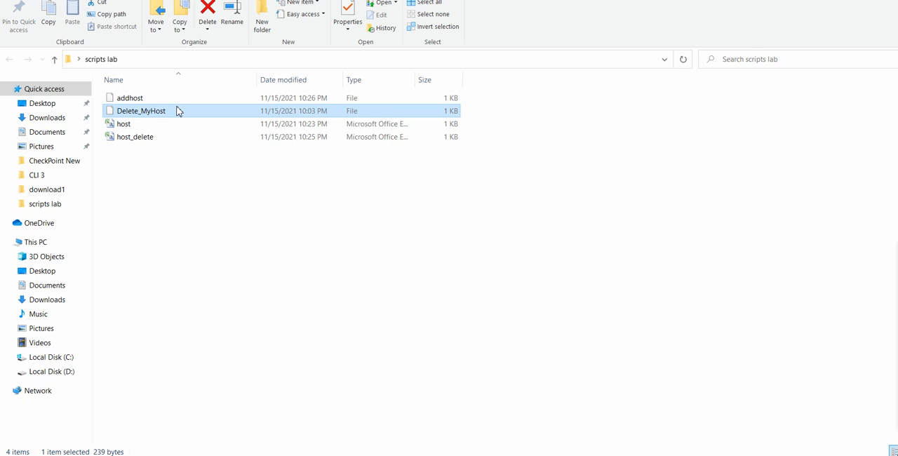
pyautogui.moveTo(231, 211)
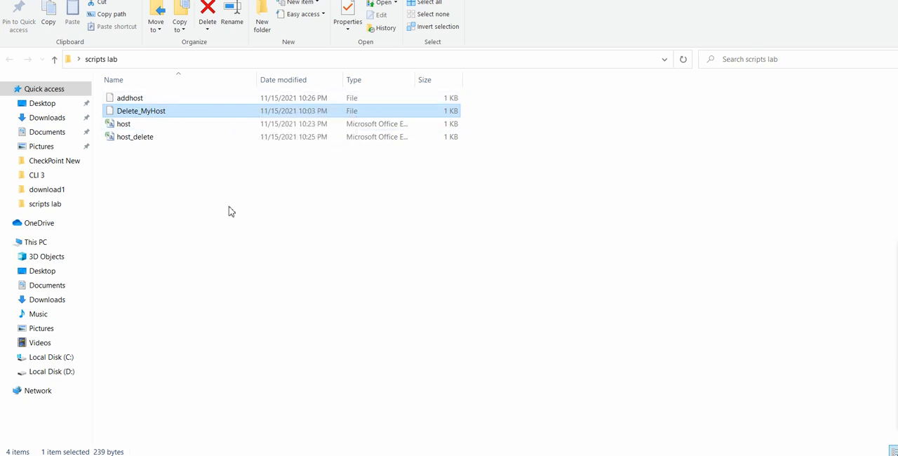
pyautogui.moveTo(238, 211)
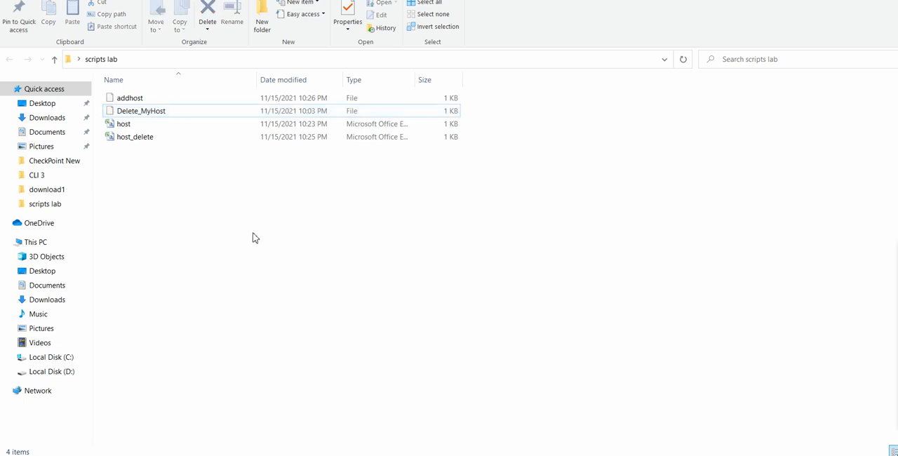
pyautogui.moveTo(197, 183)
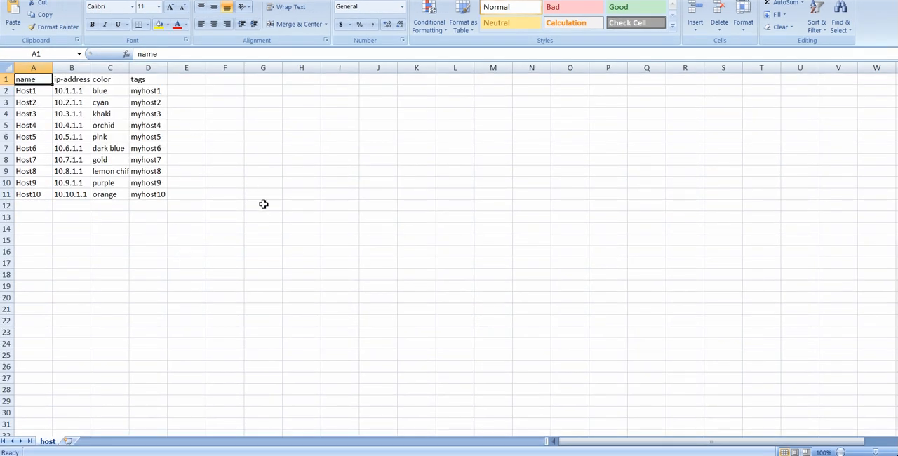
pyautogui.click(110, 229)
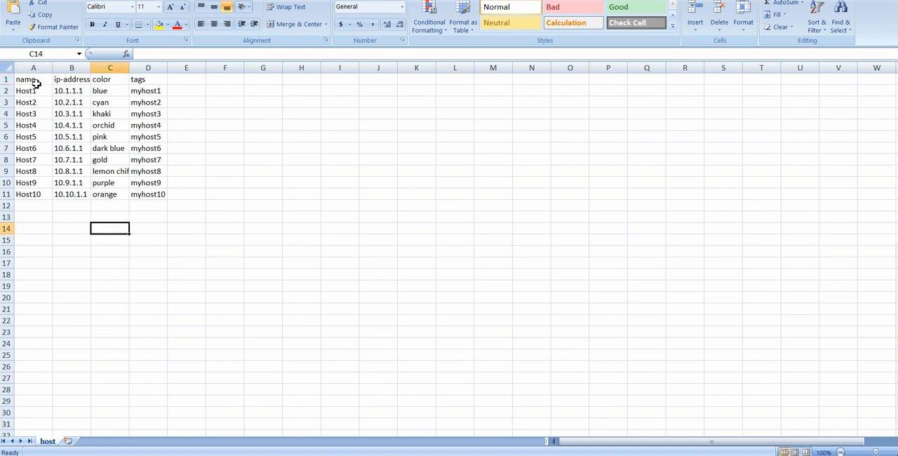
pyautogui.click(110, 79)
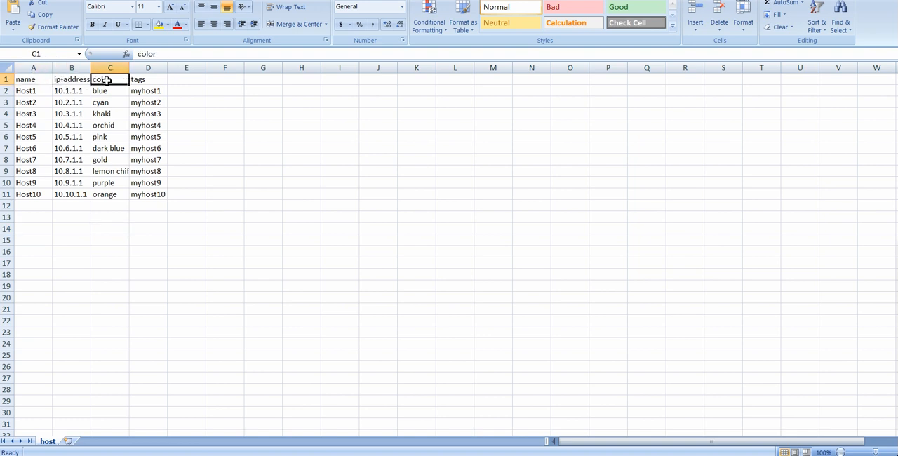
pyautogui.click(148, 80)
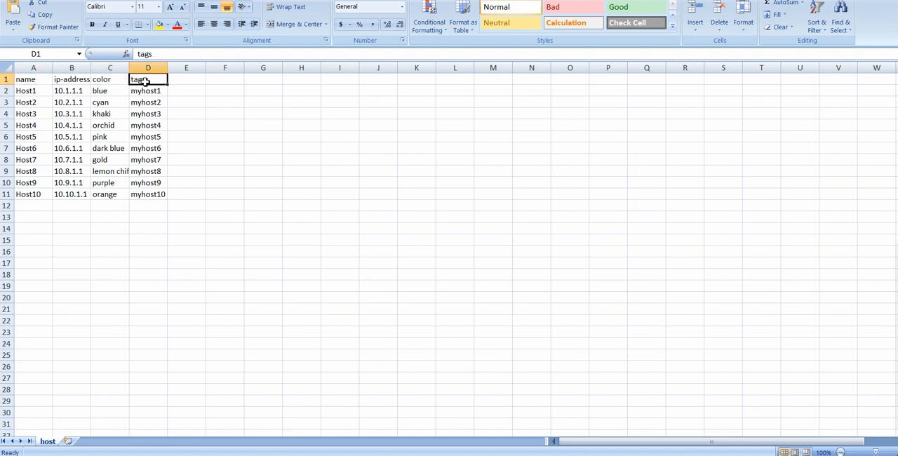
pyautogui.click(147, 183)
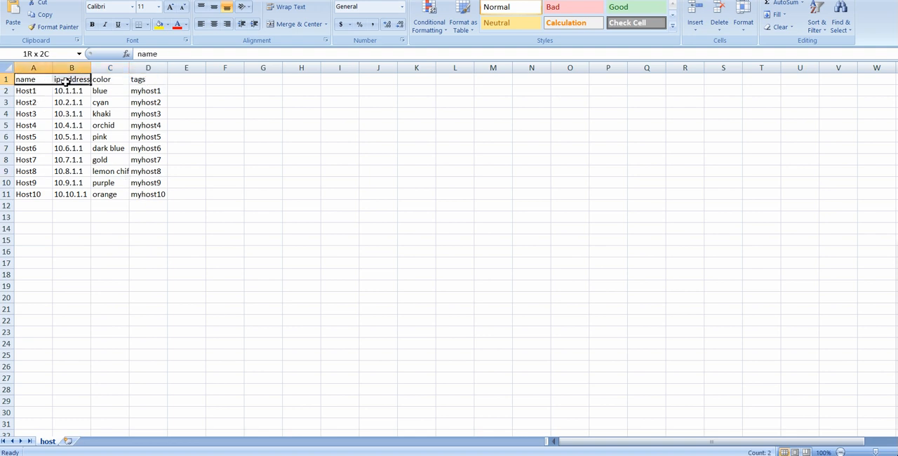
pyautogui.click(72, 216)
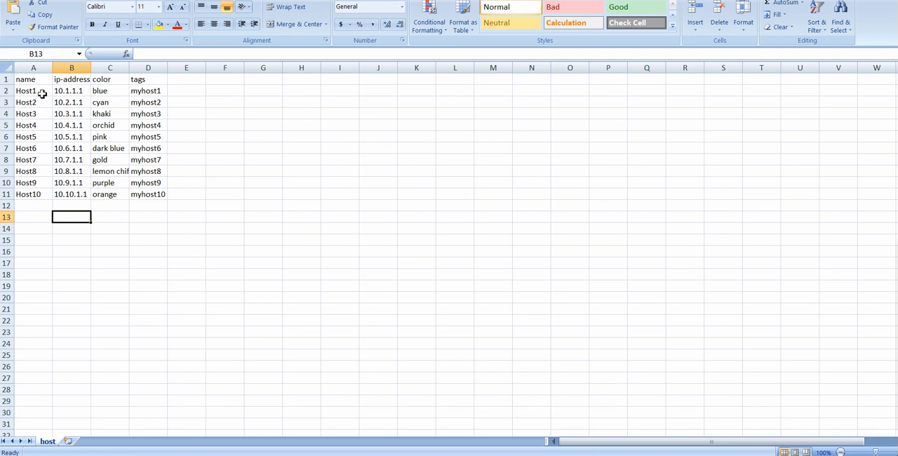
pyautogui.moveTo(37, 156)
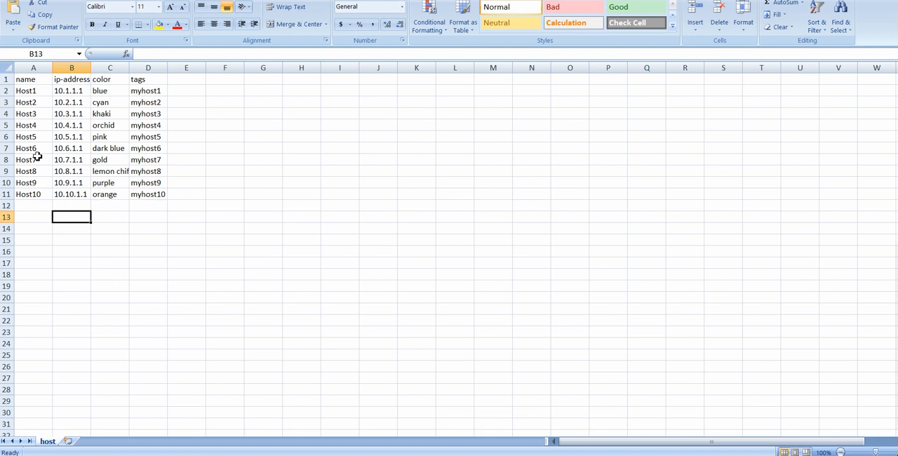
pyautogui.click(71, 91)
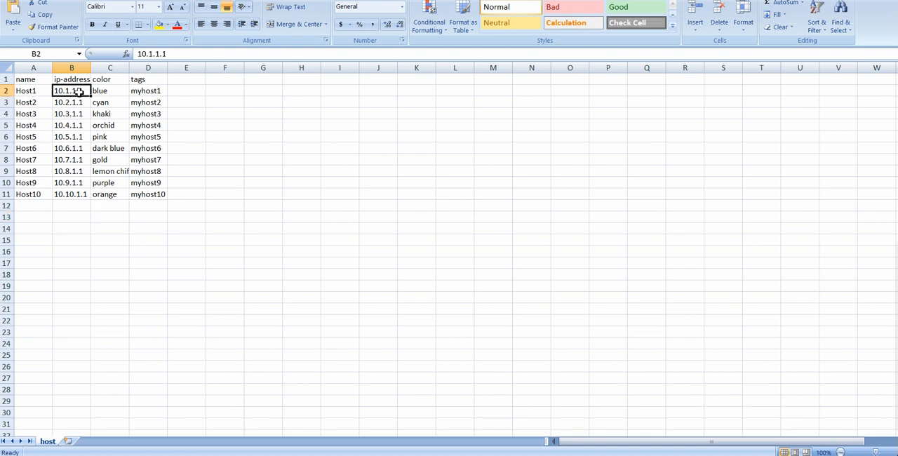
pyautogui.moveTo(71, 91); pyautogui.dragTo(71, 183)
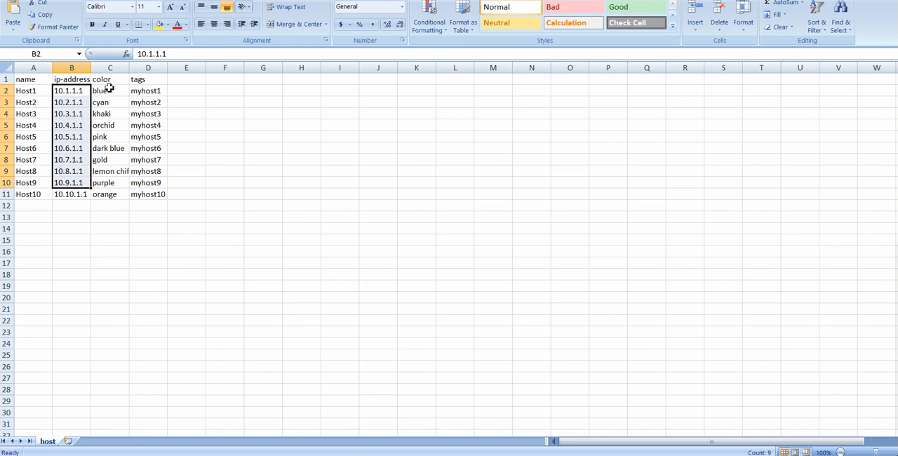
pyautogui.press('Win+l')
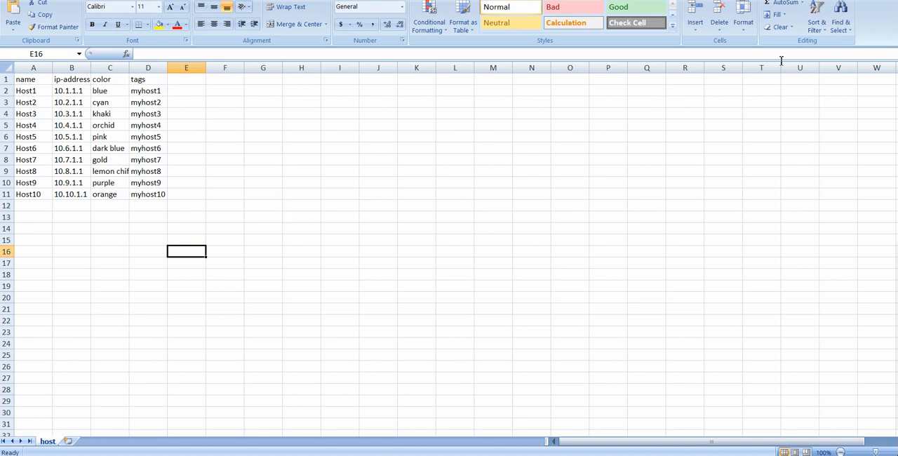
# Switch to the host_delete workbook and close it without saving changes
pyautogui.click(62, 440)
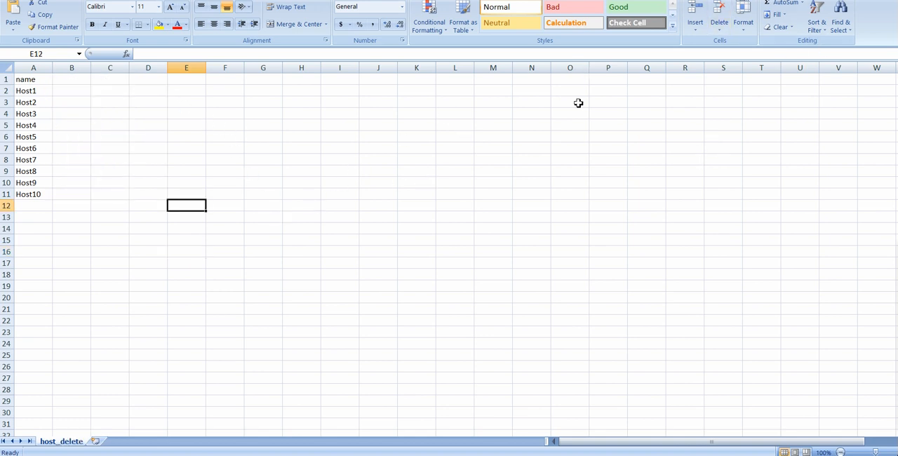
pyautogui.moveTo(307, 168)
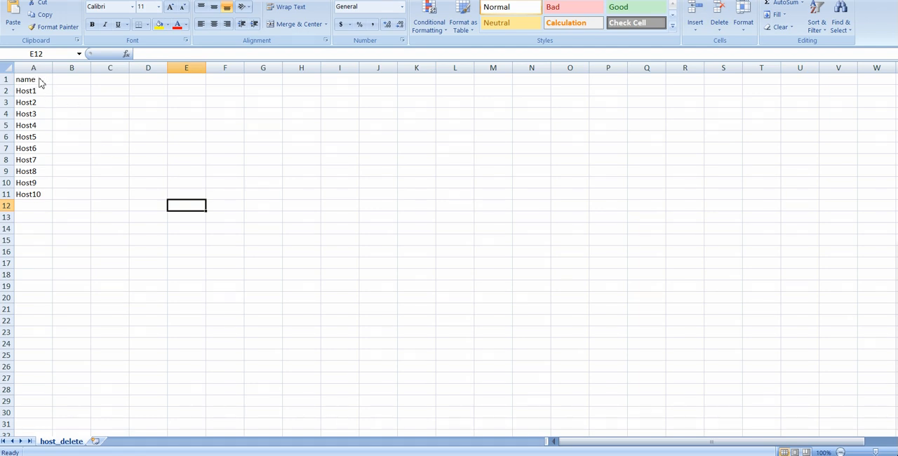
pyautogui.click(33, 79)
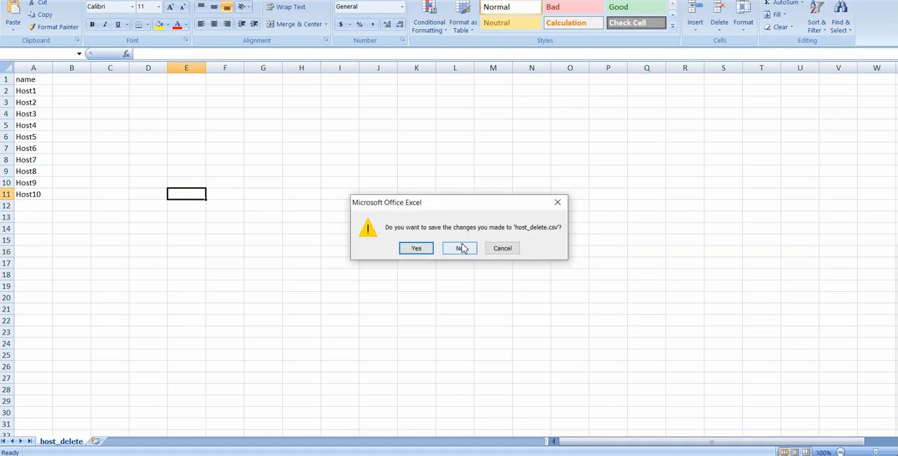
pyautogui.click(459, 247)
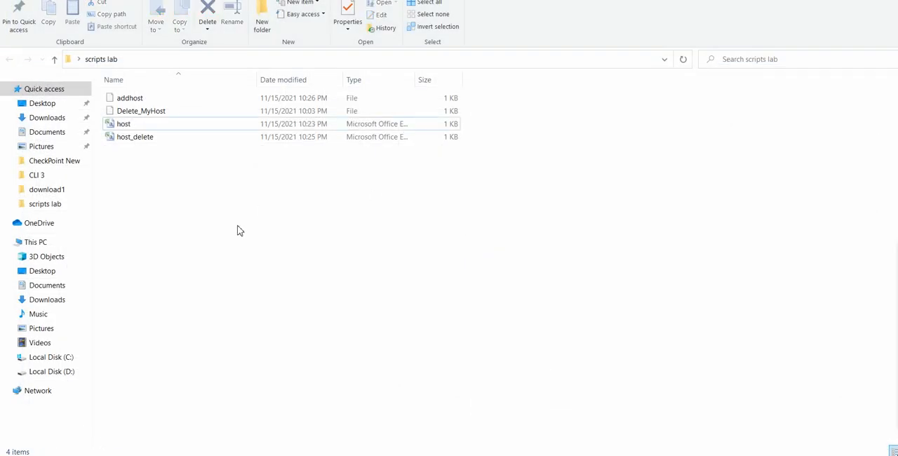
pyautogui.click(130, 97)
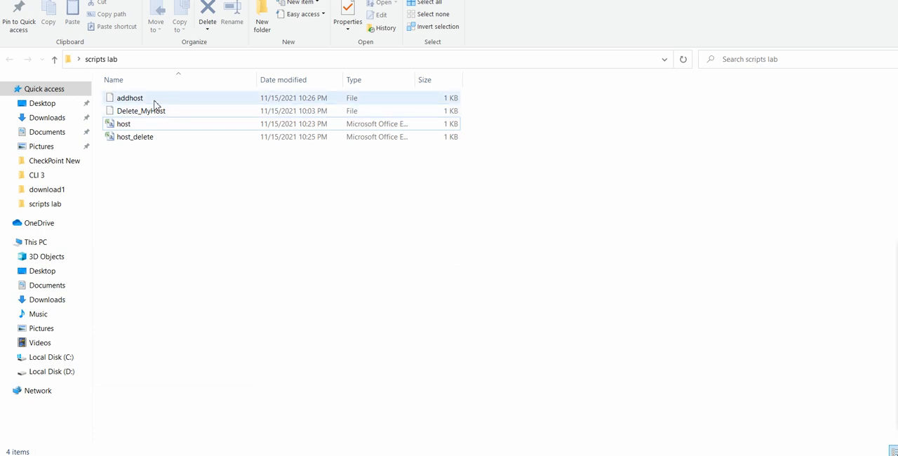
pyautogui.doubleClick(129, 97)
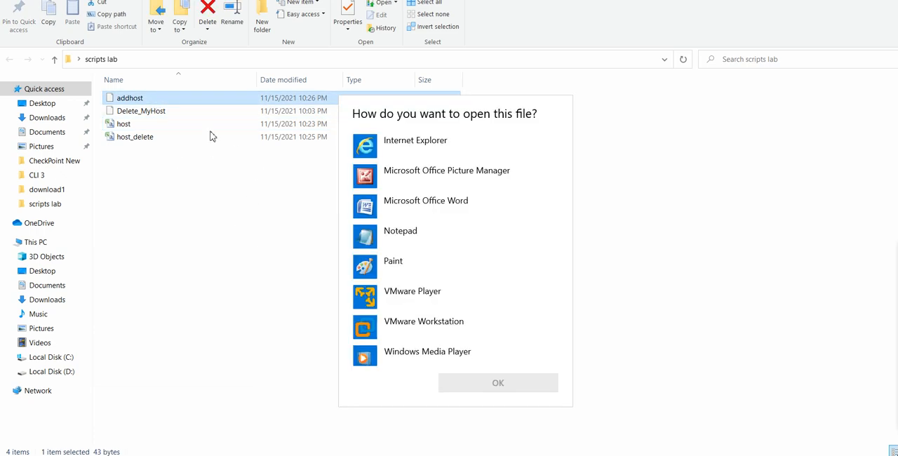
pyautogui.click(401, 231)
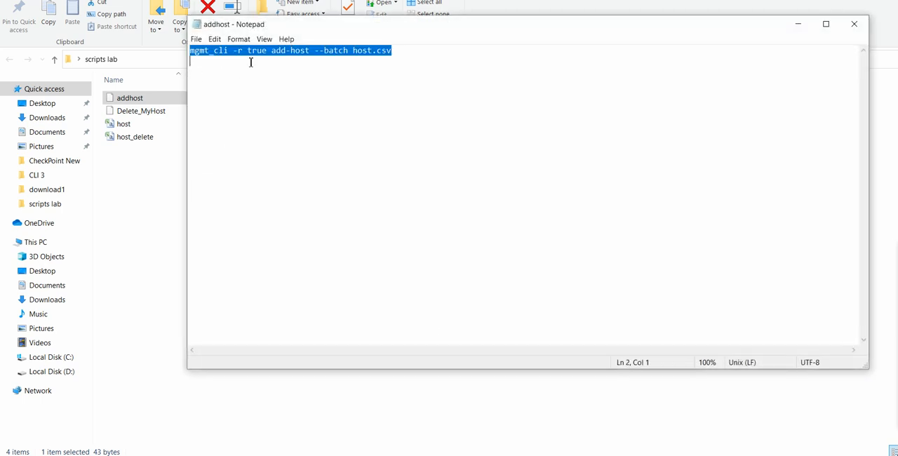
pyautogui.click(376, 151)
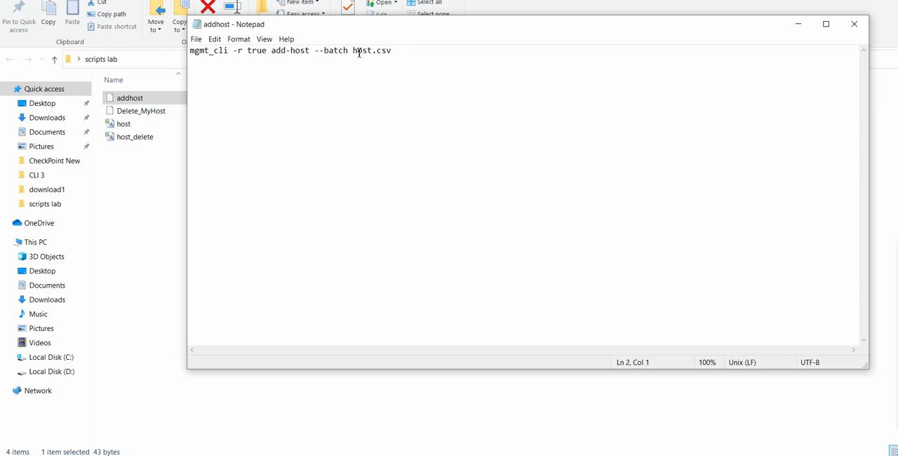
pyautogui.doubleClick(369, 51)
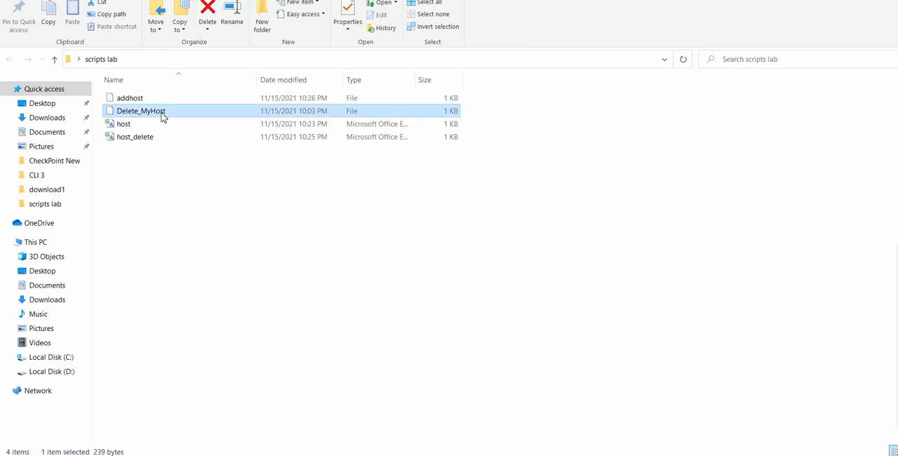
# Open the Delete_MyHost script in Notepad to review its delete loop, then close it
pyautogui.doubleClick(140, 110)
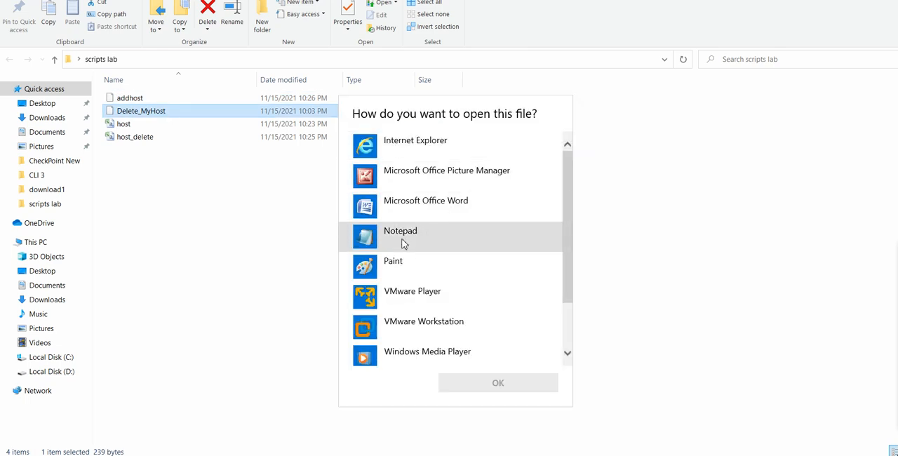
pyautogui.click(497, 382)
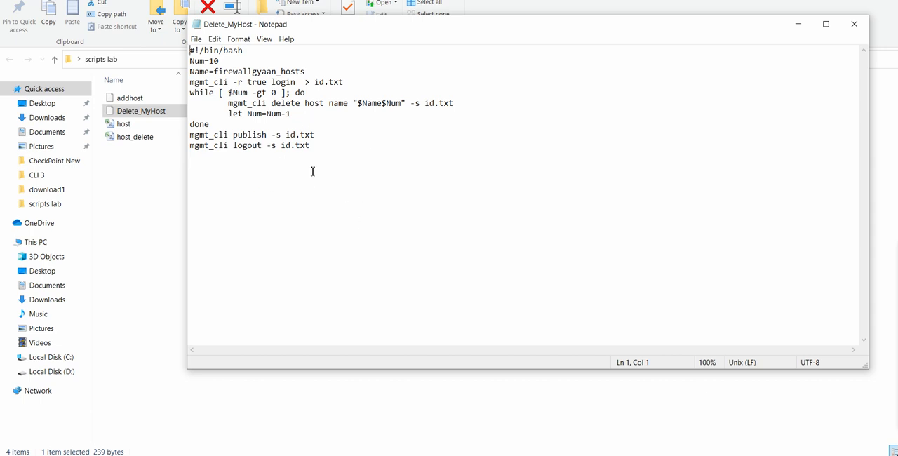
pyautogui.moveTo(355, 134)
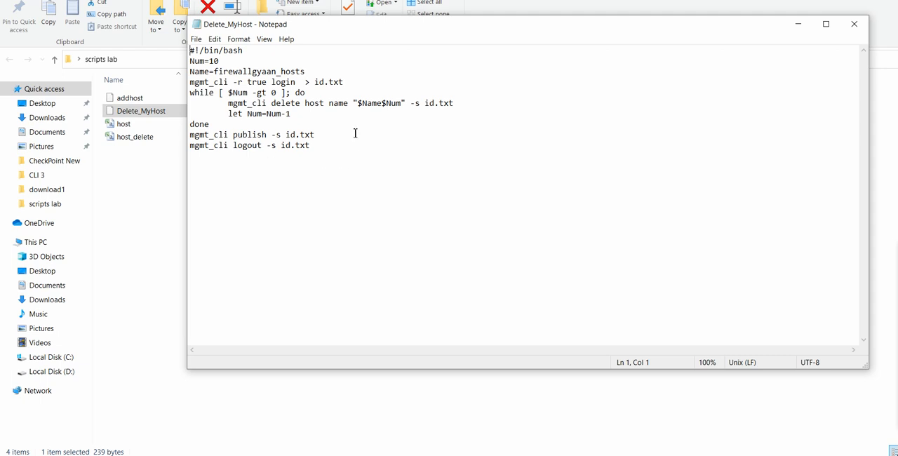
pyautogui.moveTo(438, 179)
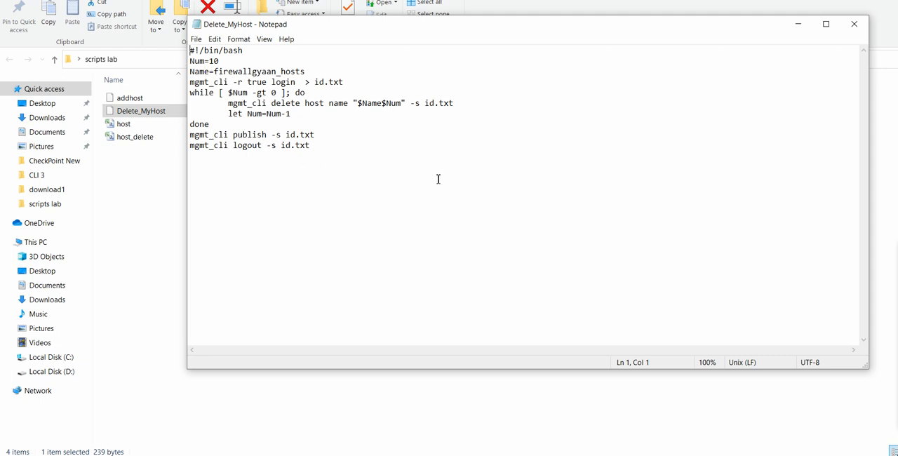
pyautogui.click(854, 23)
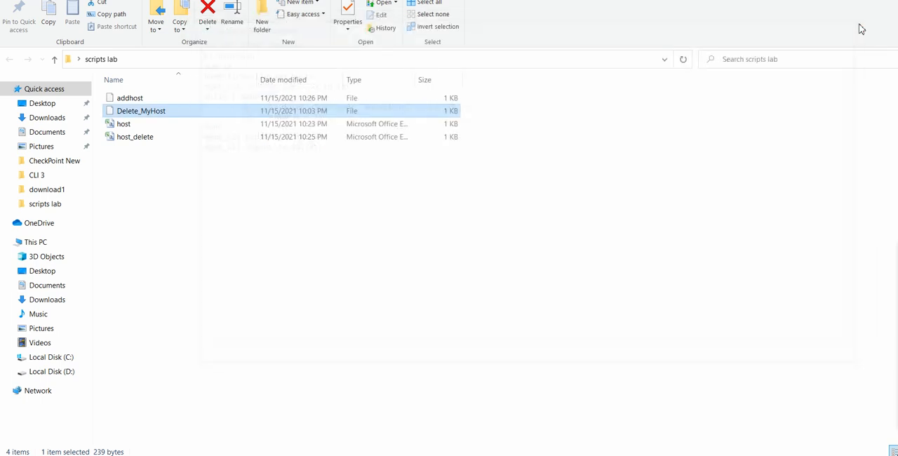
pyautogui.moveTo(483, 385)
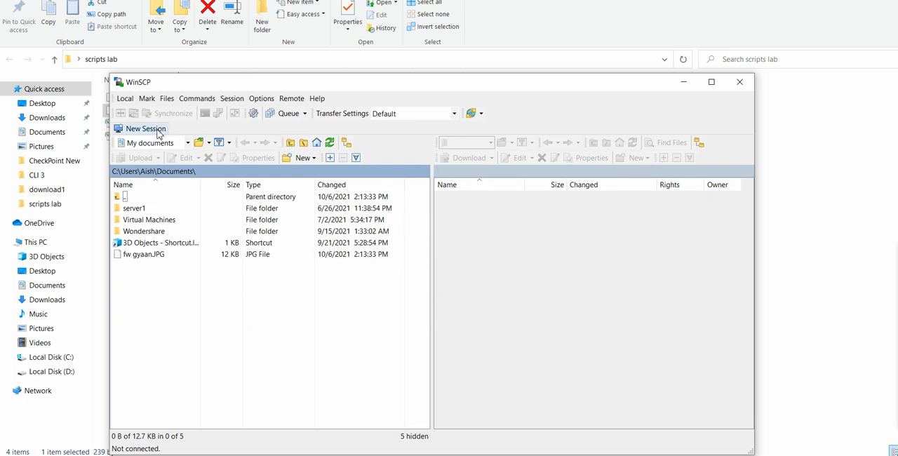
# Log in over SFTP to 192.168.1.254 as admin from a new session
pyautogui.click(146, 127)
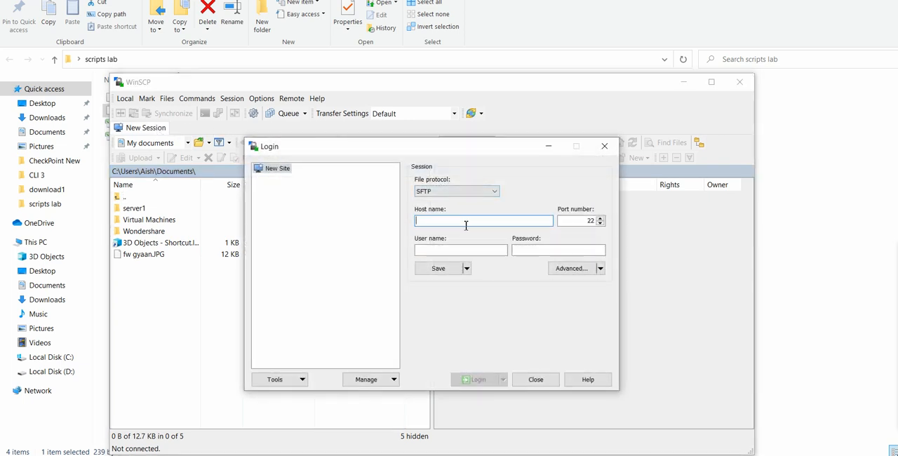
pyautogui.write('192.168.1.254')
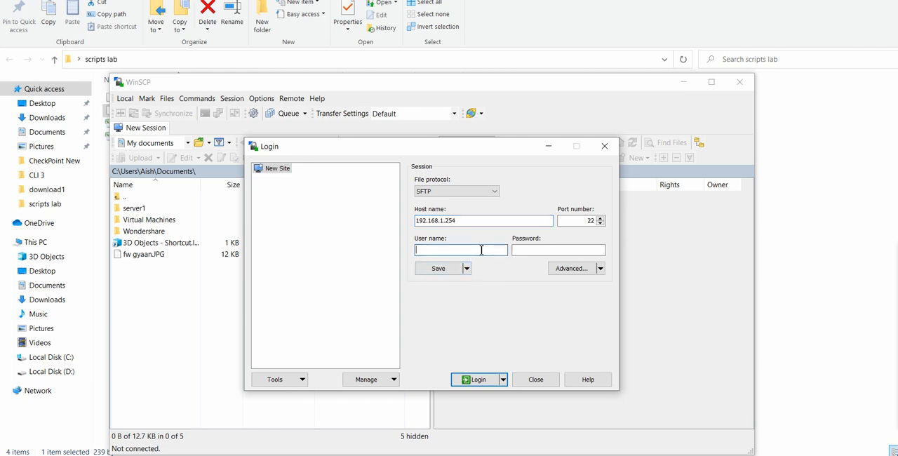
pyautogui.write('admin')
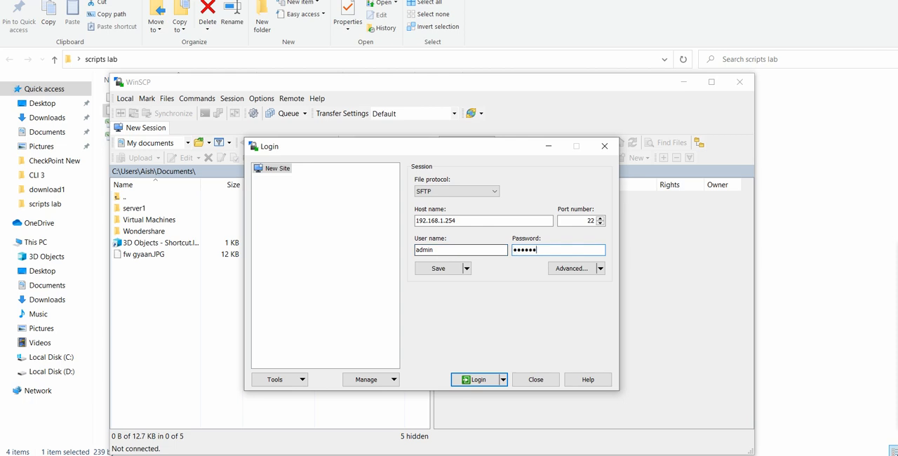
pyautogui.click(478, 379)
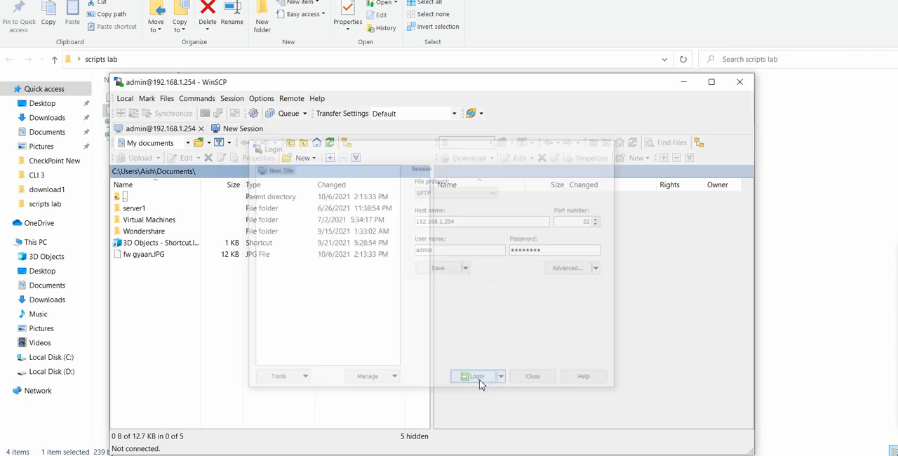
pyautogui.click(477, 376)
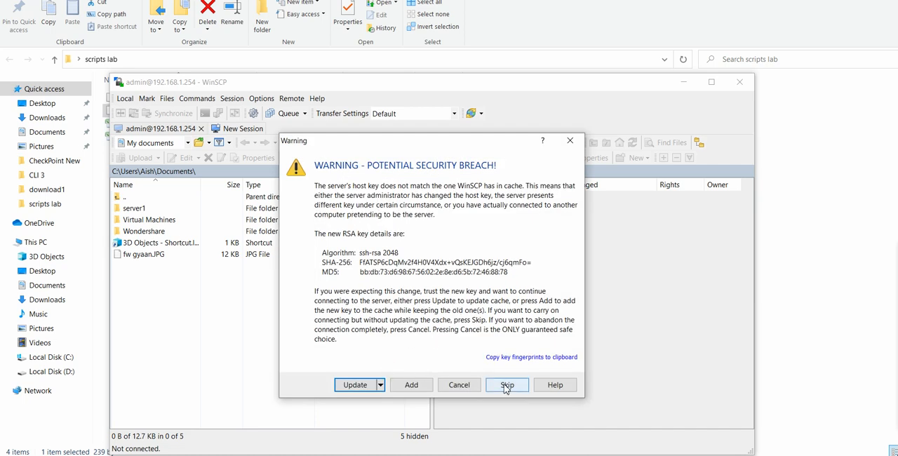
# Skip the host key warning, browse into /var/log, then return to root
pyautogui.click(506, 384)
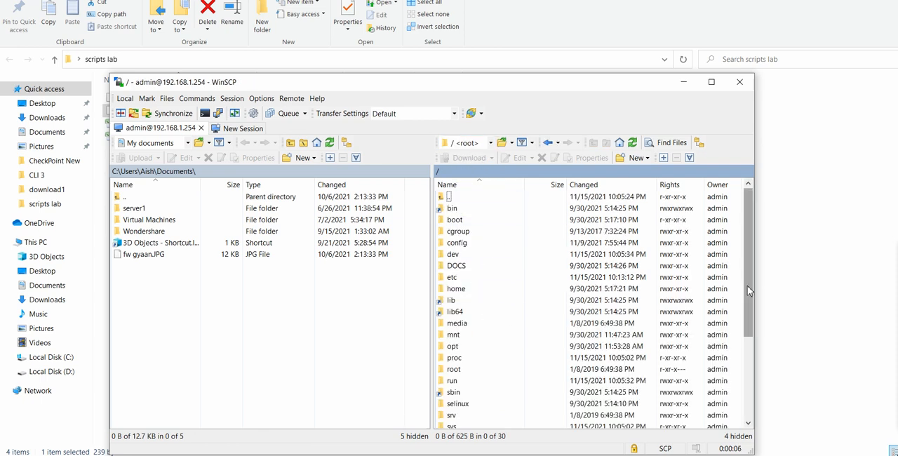
pyautogui.scroll(-3)
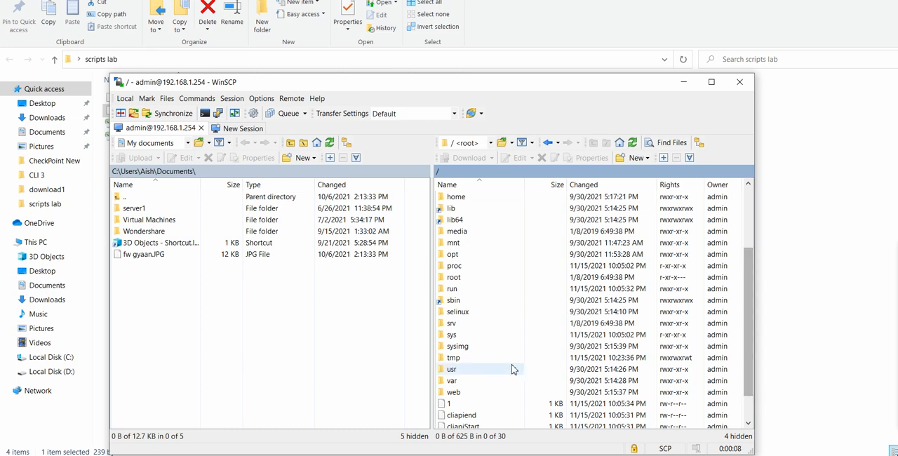
pyautogui.doubleClick(452, 380)
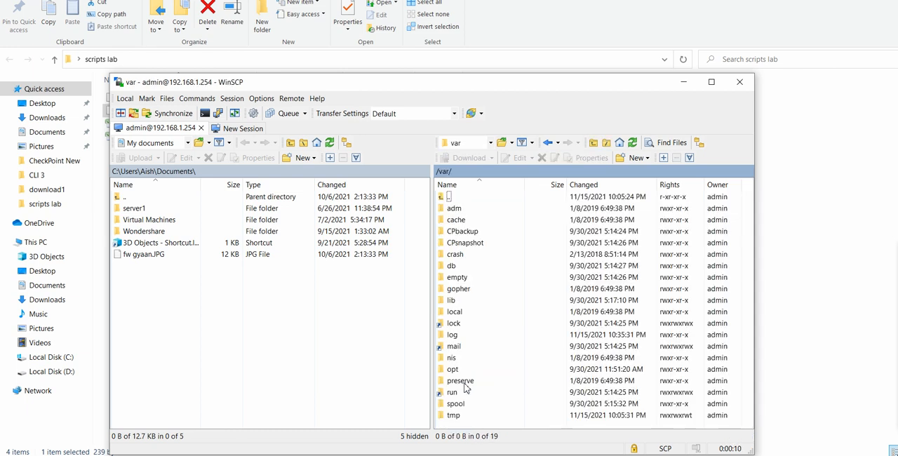
pyautogui.moveTo(601, 365)
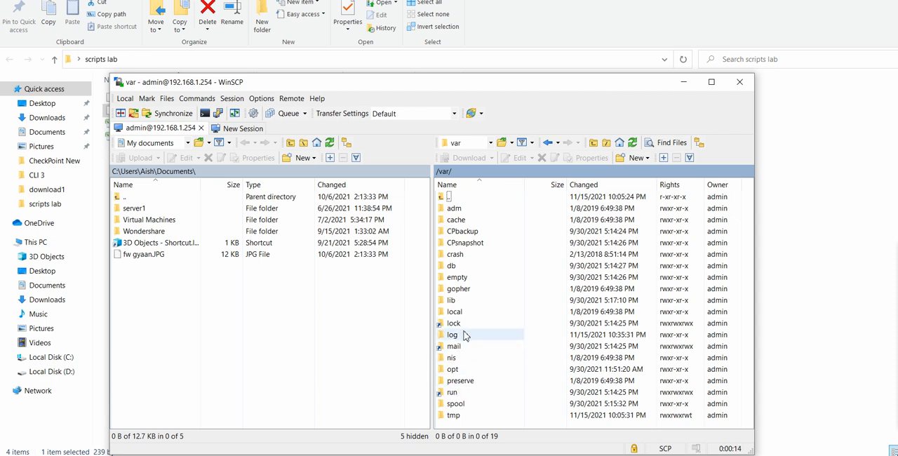
pyautogui.doubleClick(453, 335)
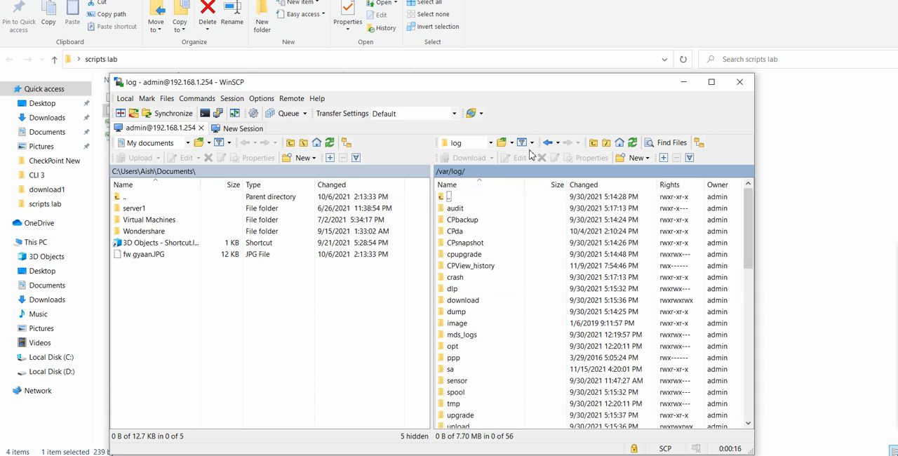
pyautogui.click(526, 142)
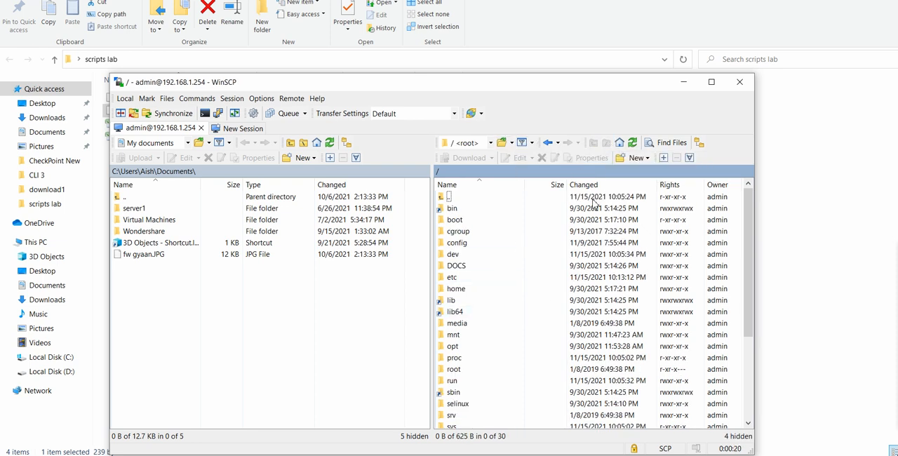
pyautogui.scroll(-3)
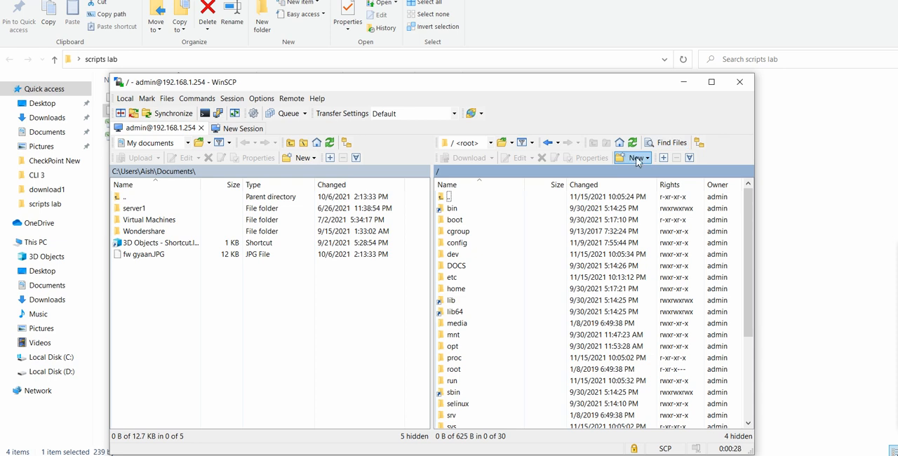
# Make a new directory named fwg in the server root and open it
pyautogui.click(634, 157)
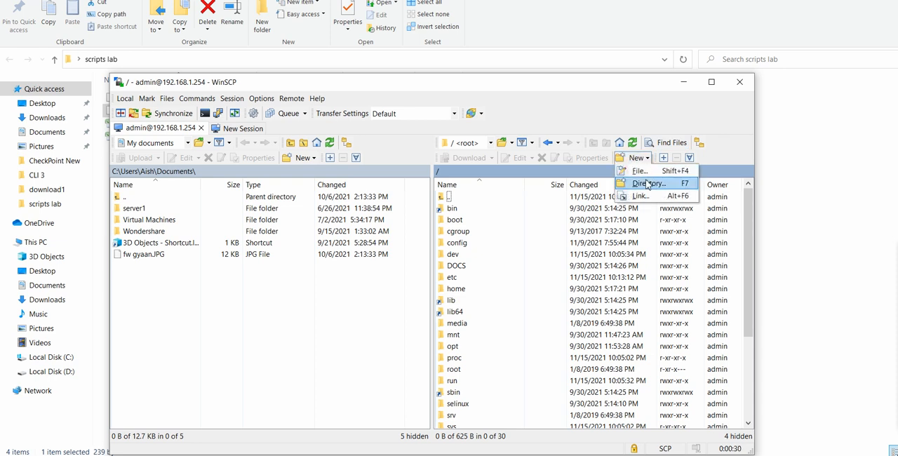
pyautogui.click(647, 183)
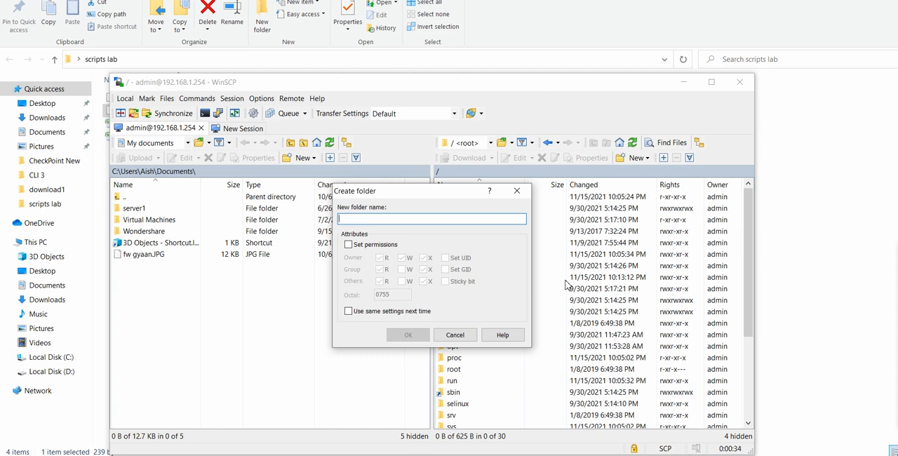
pyautogui.write('fw')
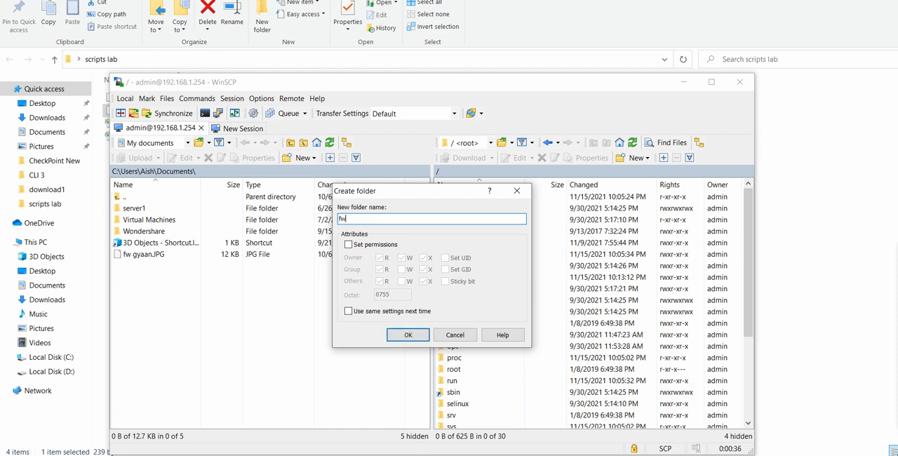
pyautogui.write('g')
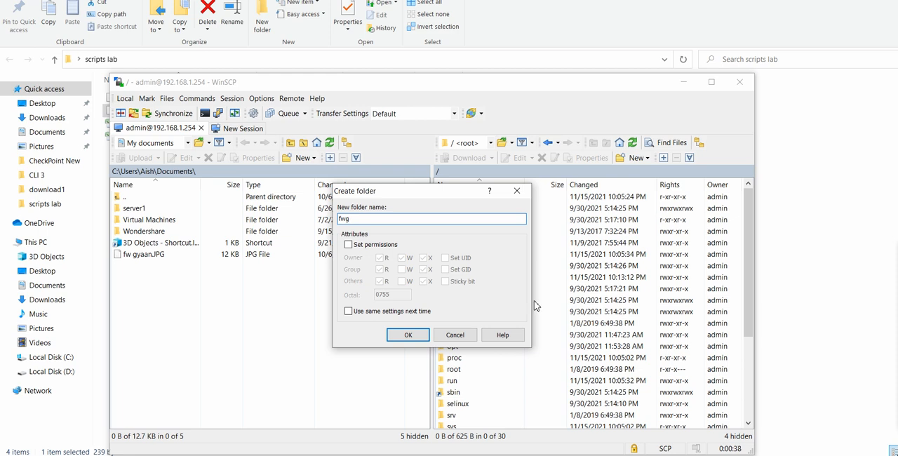
pyautogui.click(407, 334)
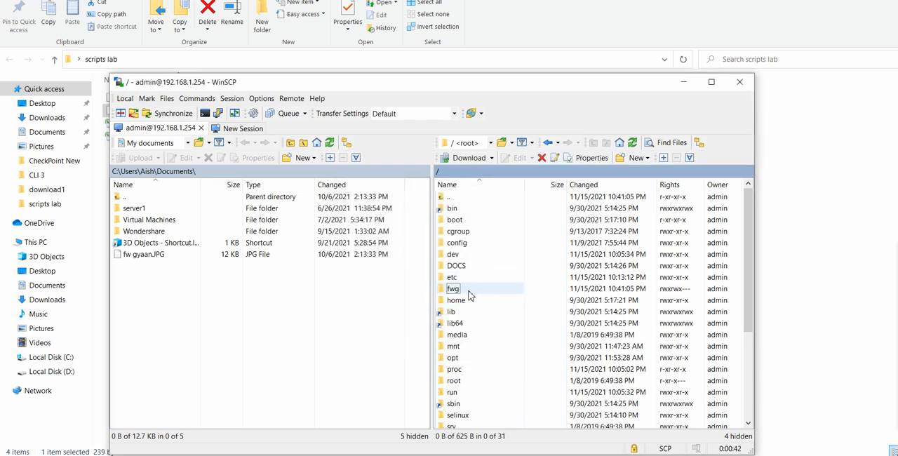
pyautogui.doubleClick(453, 288)
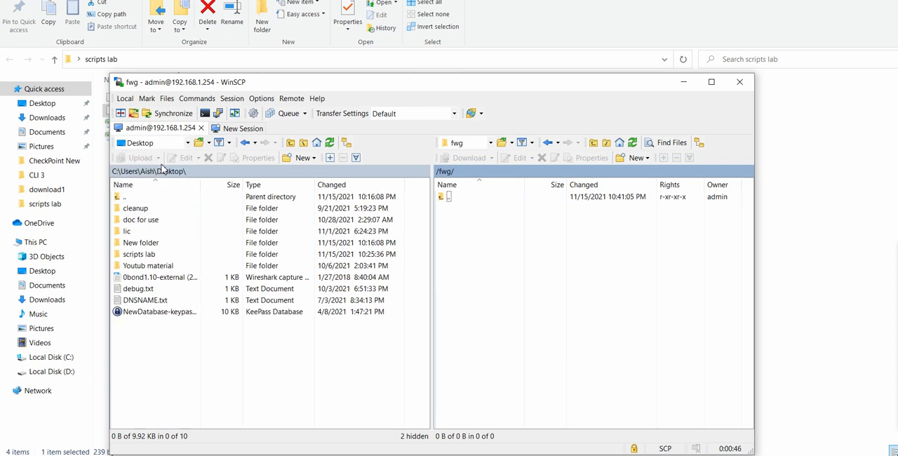
# Upload host.csv and the other scripts lab files into the remote fwg folder
pyautogui.doubleClick(139, 254)
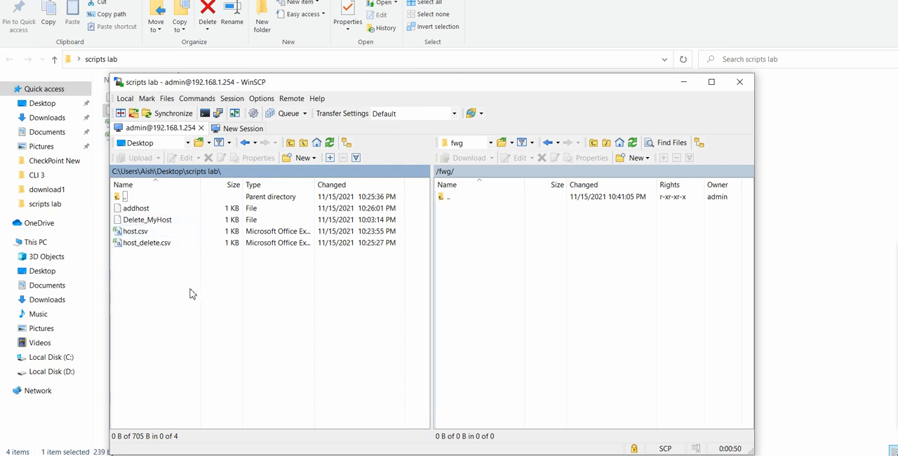
pyautogui.click(134, 230)
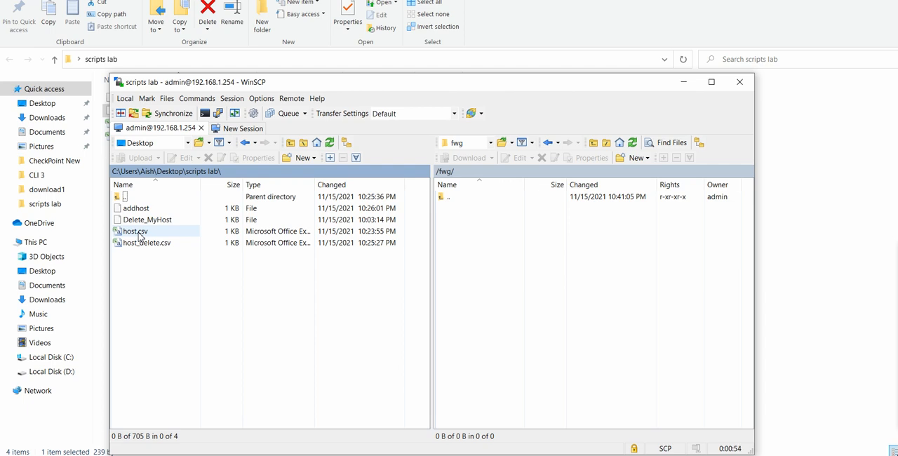
pyautogui.click(140, 157)
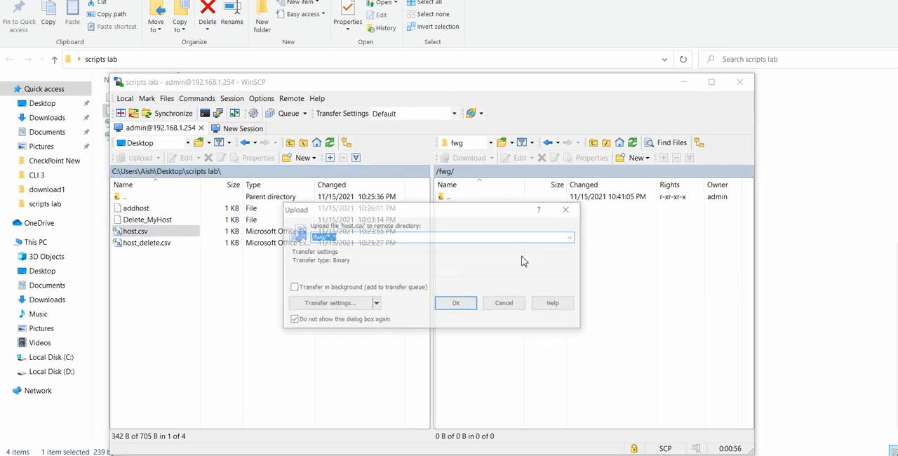
pyautogui.click(455, 302)
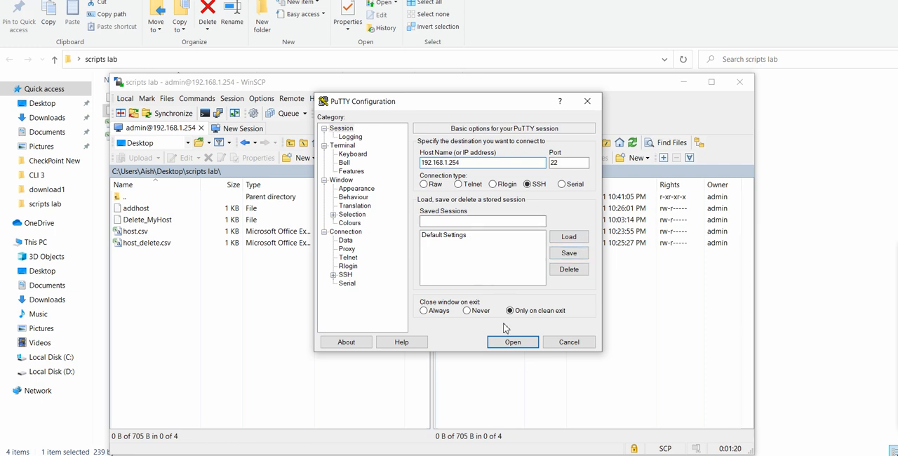
# Open the SSH session to 192.168.1.254 and log in as admin
pyautogui.click(512, 342)
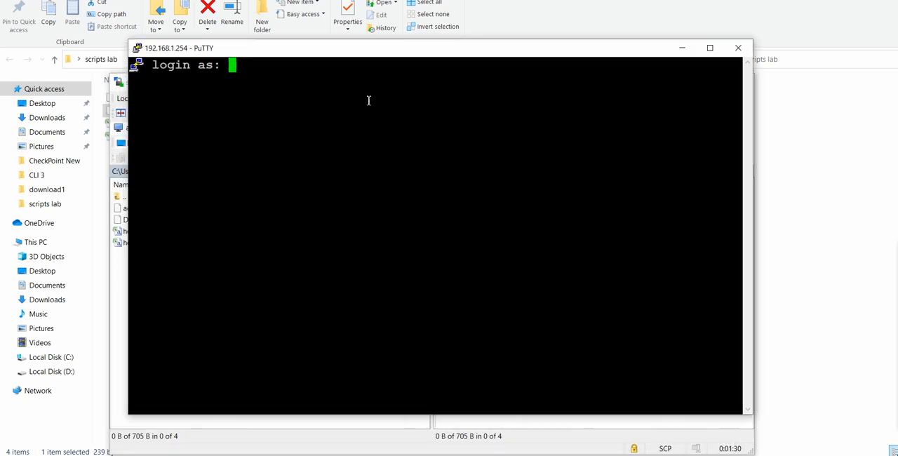
pyautogui.write('admin')
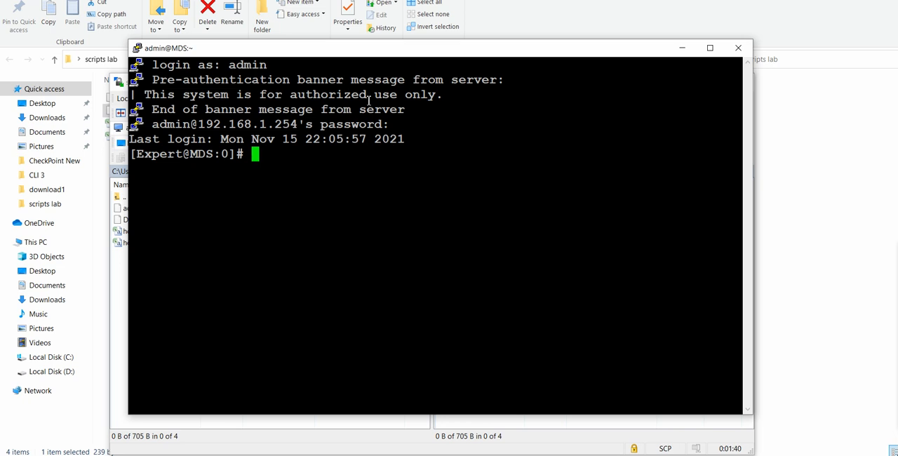
# Attempt cd /var/log/fwg, then cd /var/log and list it with ls
pyautogui.write('cd')
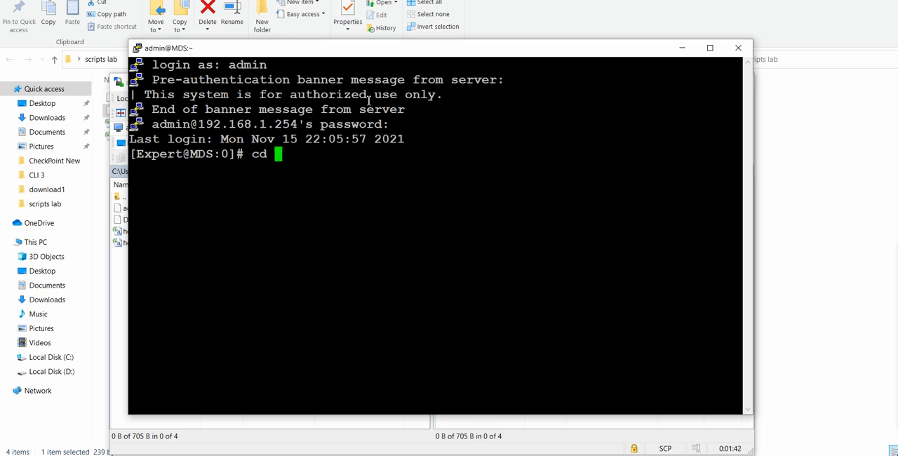
pyautogui.write('/var')
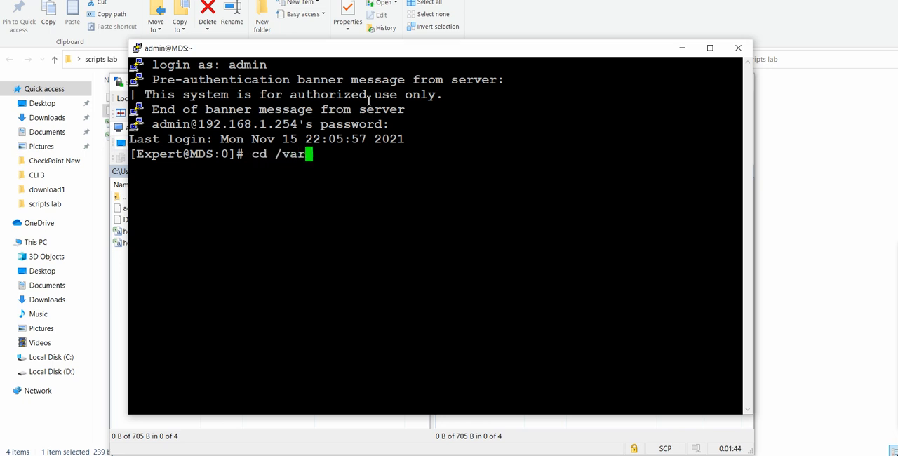
pyautogui.write('/log')
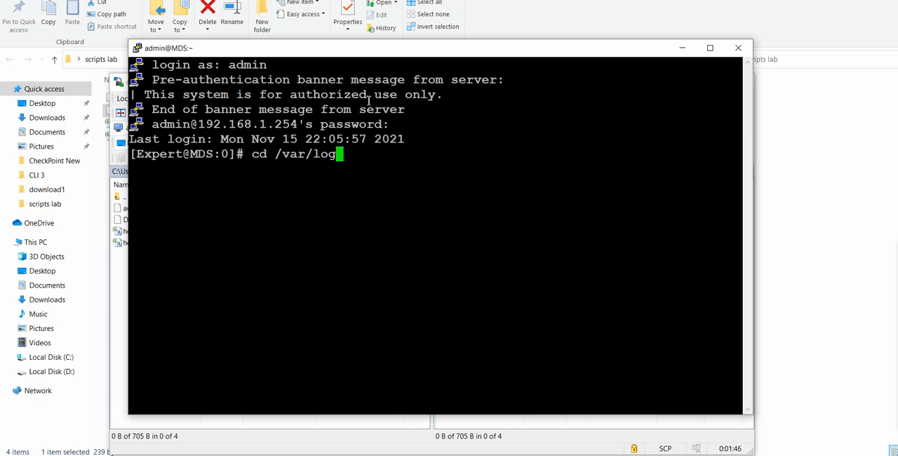
pyautogui.write('/fwg')
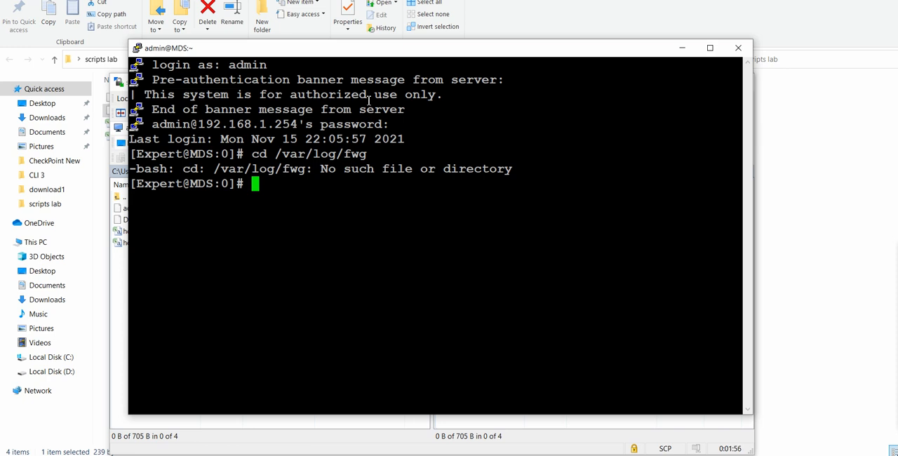
pyautogui.write('cd /var/log')
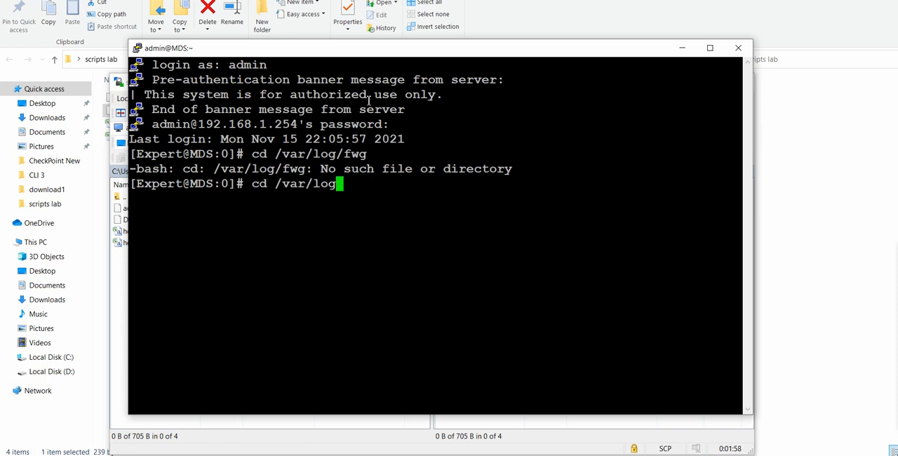
pyautogui.write('ls')
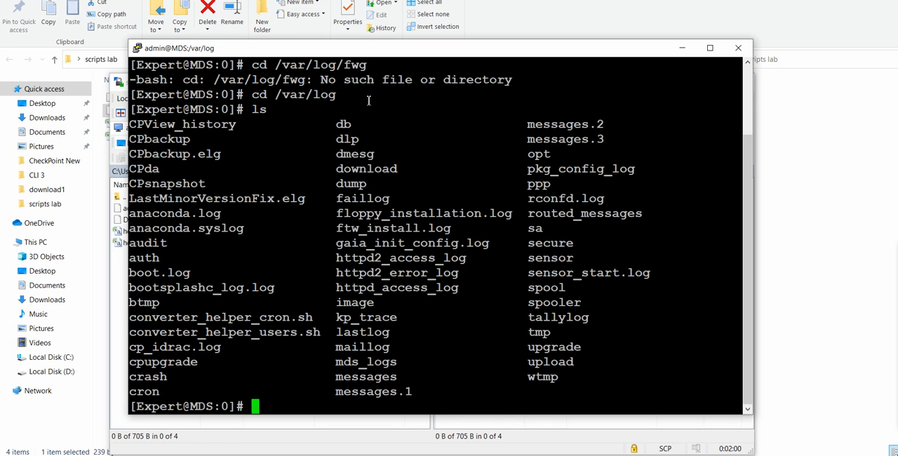
pyautogui.moveTo(557, 372)
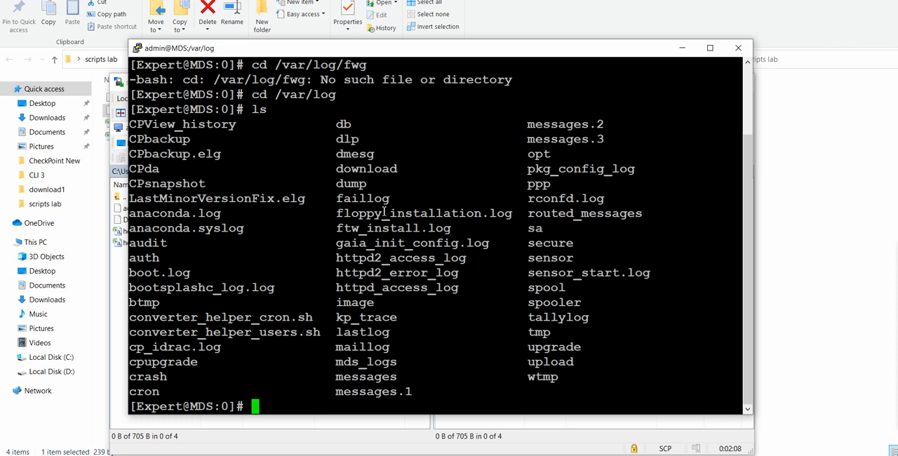
pyautogui.moveTo(415, 291)
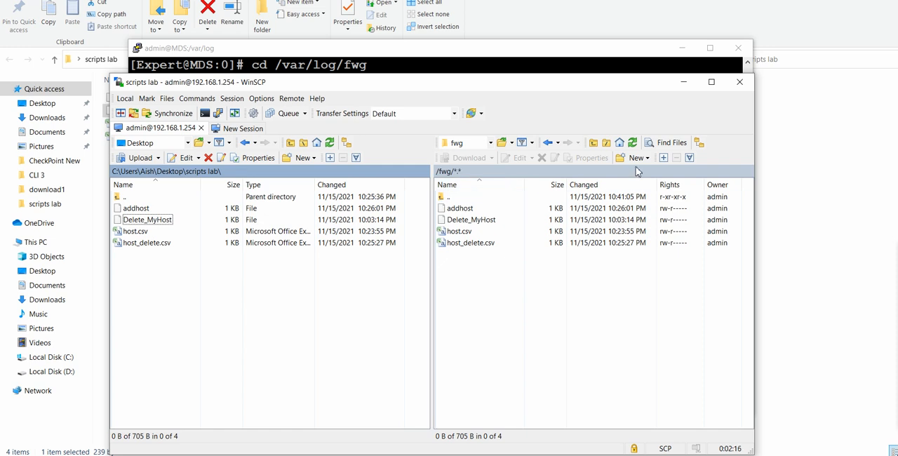
# Toggle the remote directory tree and scroll through the remote listing
pyautogui.click(699, 142)
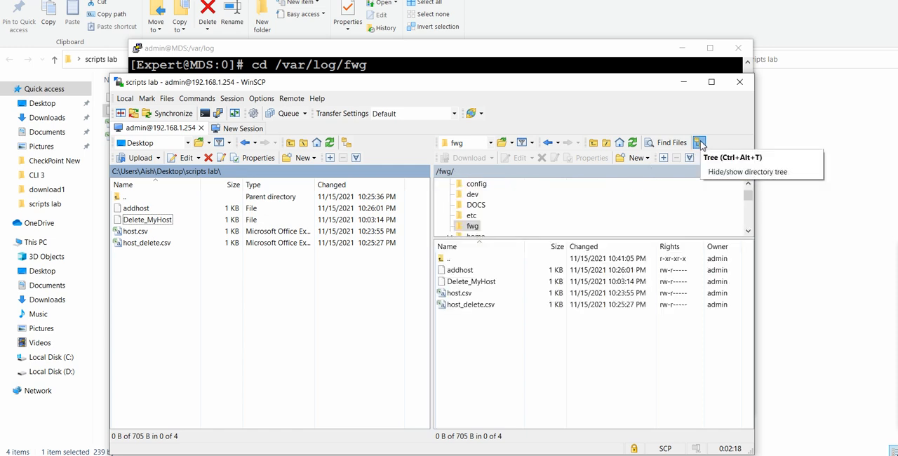
pyautogui.click(698, 143)
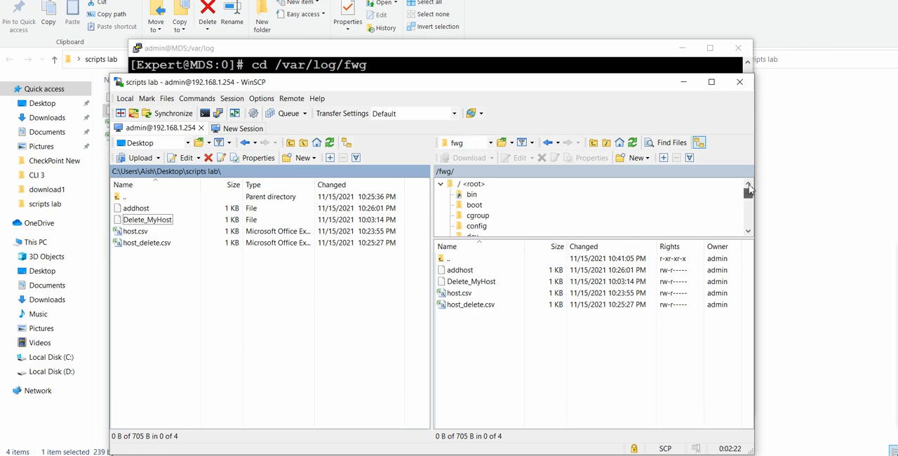
pyautogui.scroll(-3)
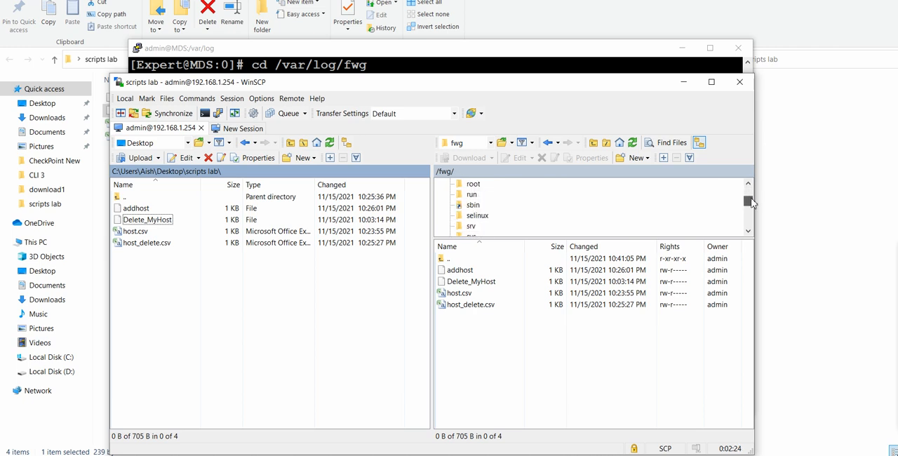
pyautogui.scroll(-3)
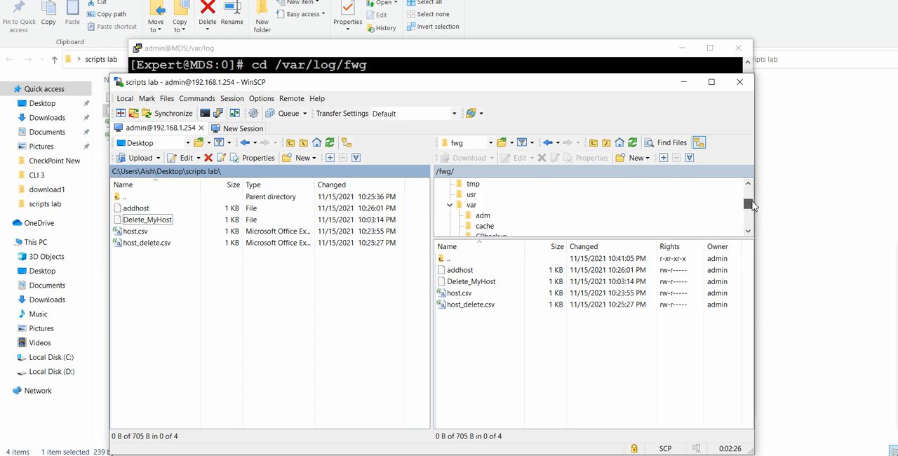
pyautogui.scroll(-3)
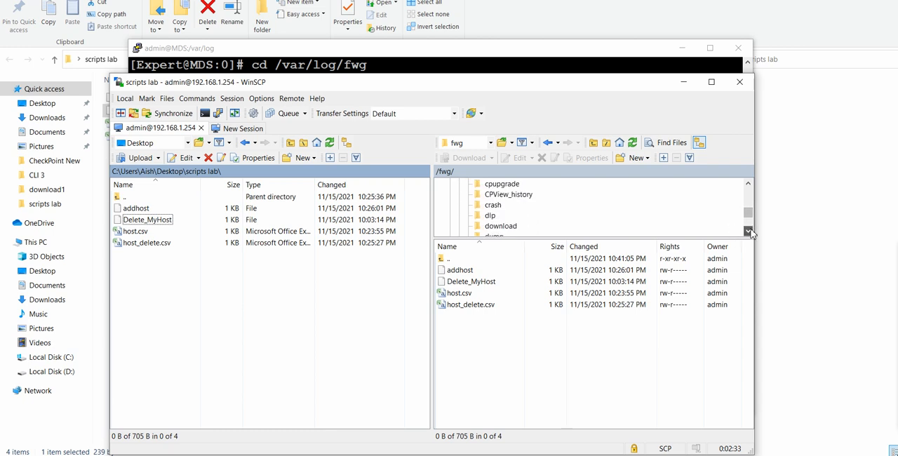
pyautogui.scroll(-3)
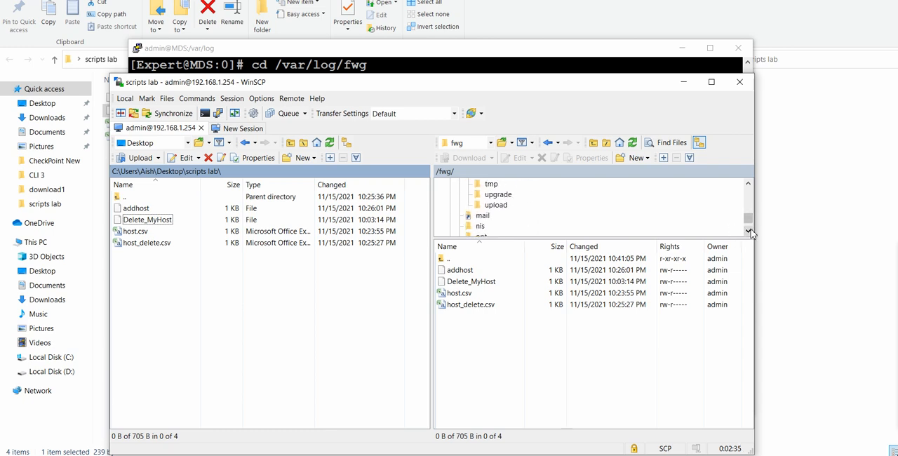
pyautogui.scroll(-3)
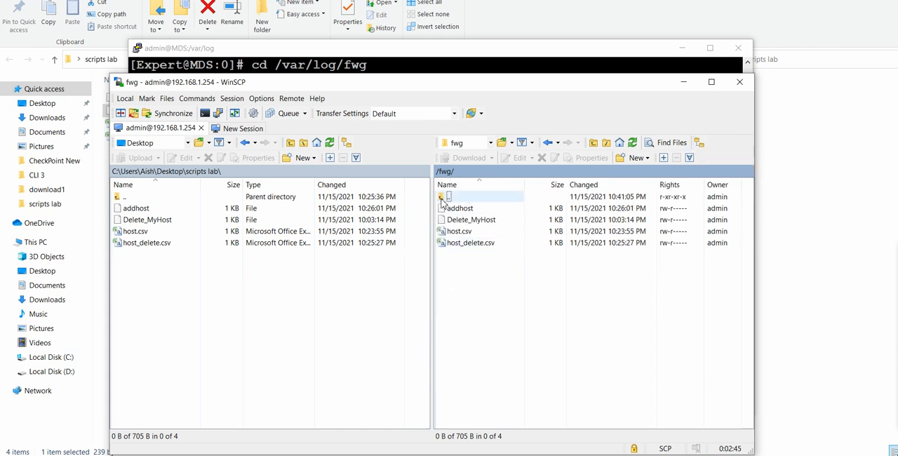
# Go to the server's root directory and open the var folder
pyautogui.click(491, 142)
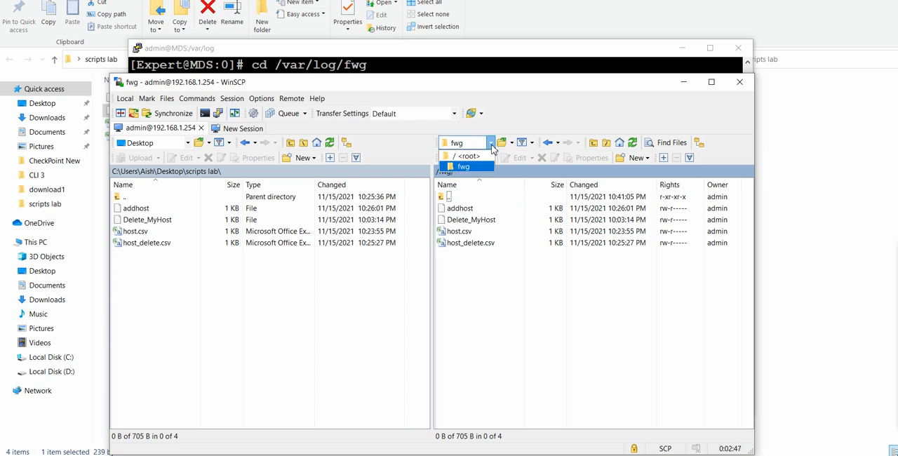
pyautogui.click(469, 155)
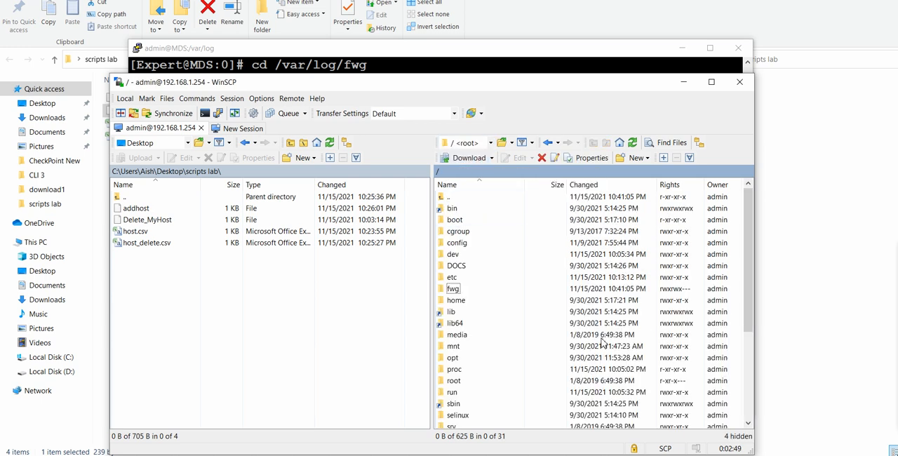
pyautogui.click(453, 357)
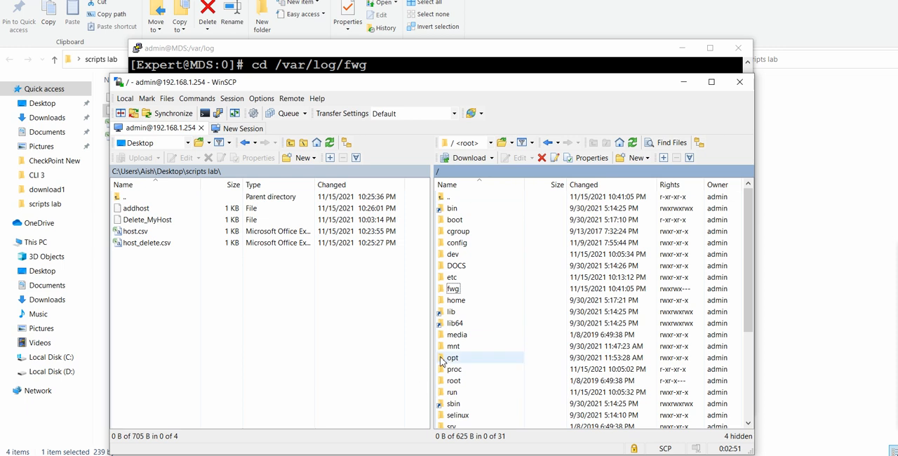
pyautogui.click(453, 357)
pyautogui.write('v')
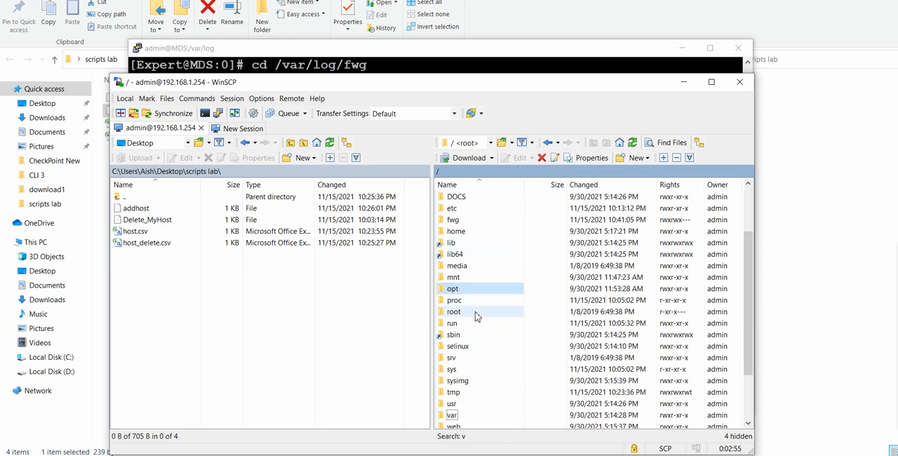
pyautogui.moveTo(468, 276)
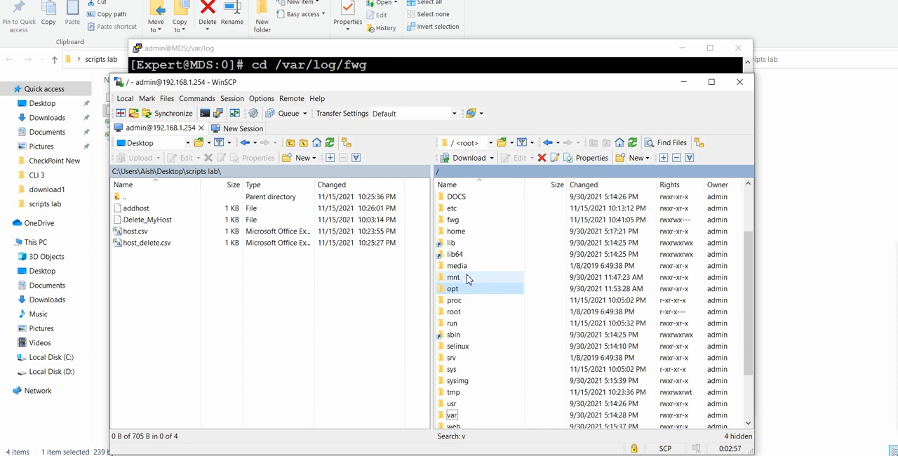
pyautogui.click(451, 415)
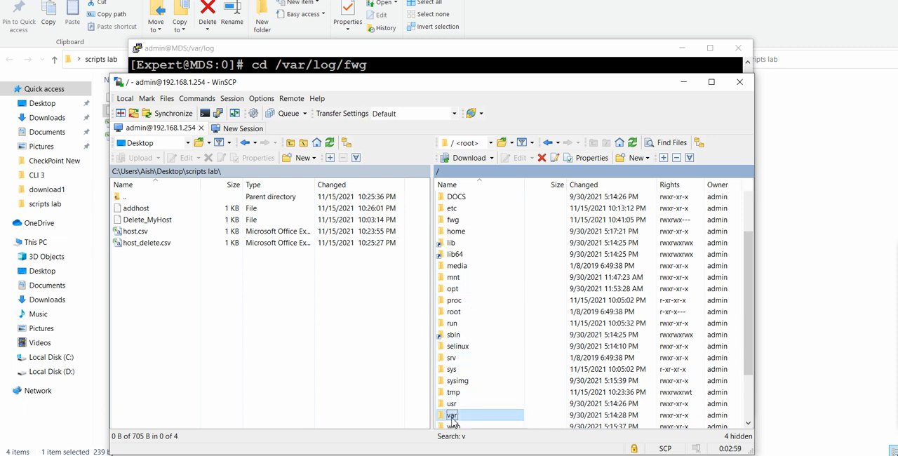
pyautogui.doubleClick(452, 414)
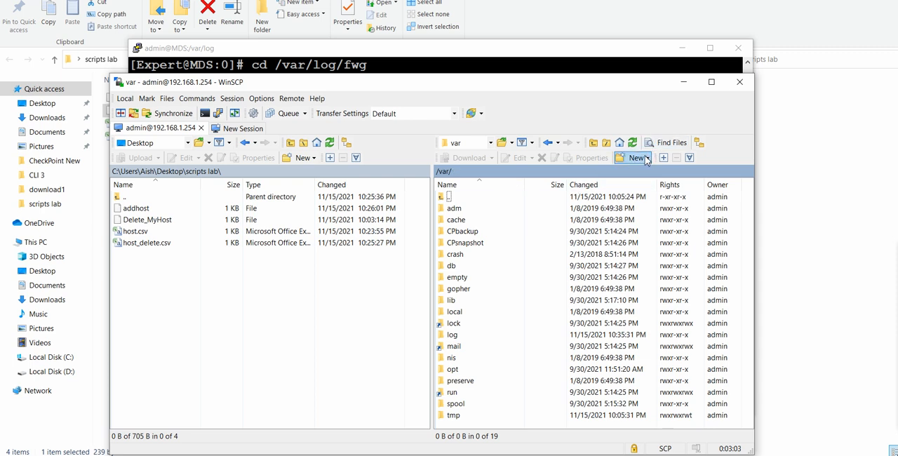
# Create a new directory named fwg inside /var on the server
pyautogui.click(633, 157)
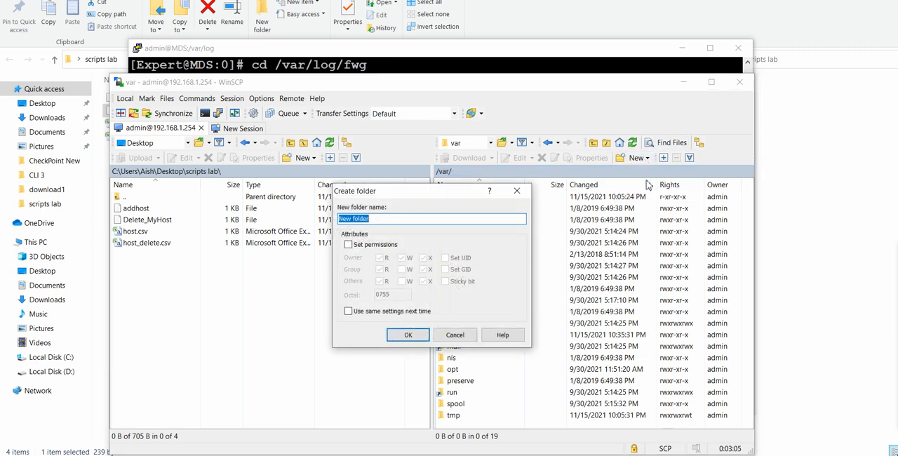
pyautogui.write('fwg')
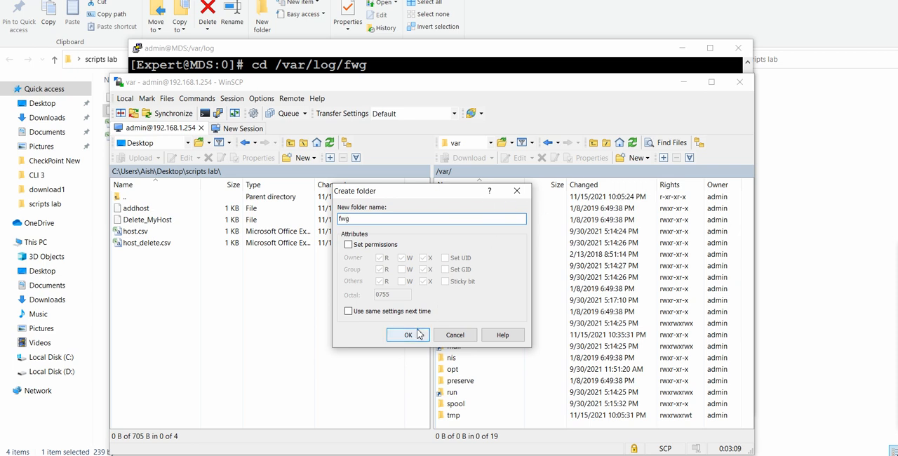
pyautogui.click(407, 335)
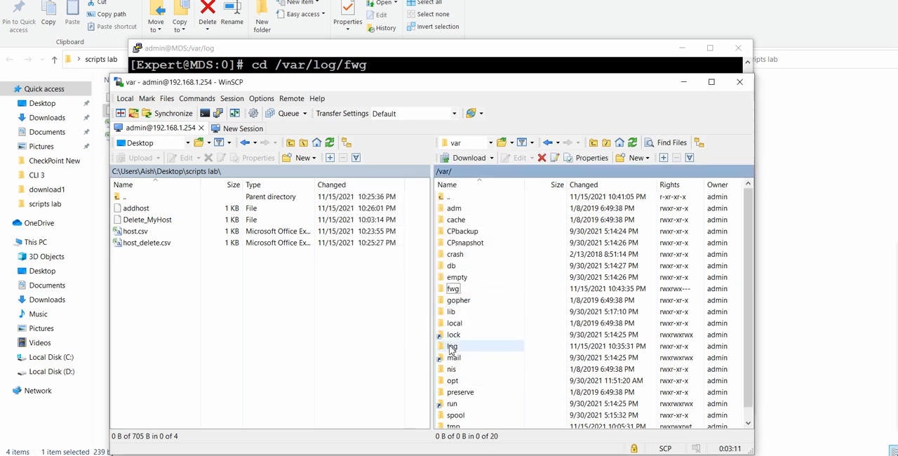
# Open fwg and upload host.csv and the scripts from the local panel
pyautogui.doubleClick(453, 288)
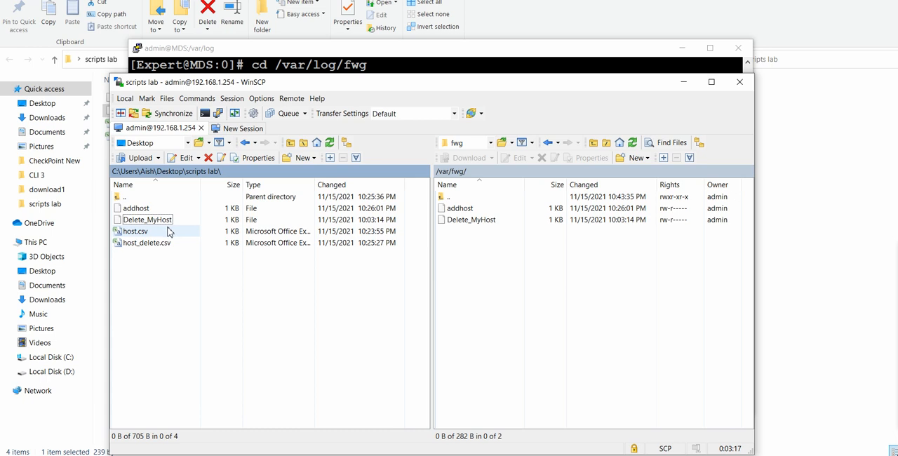
pyautogui.click(134, 230)
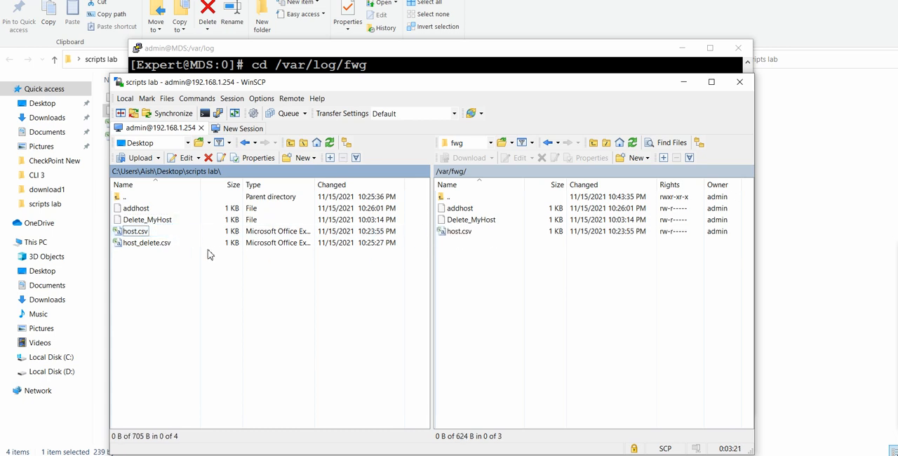
pyautogui.click(147, 242)
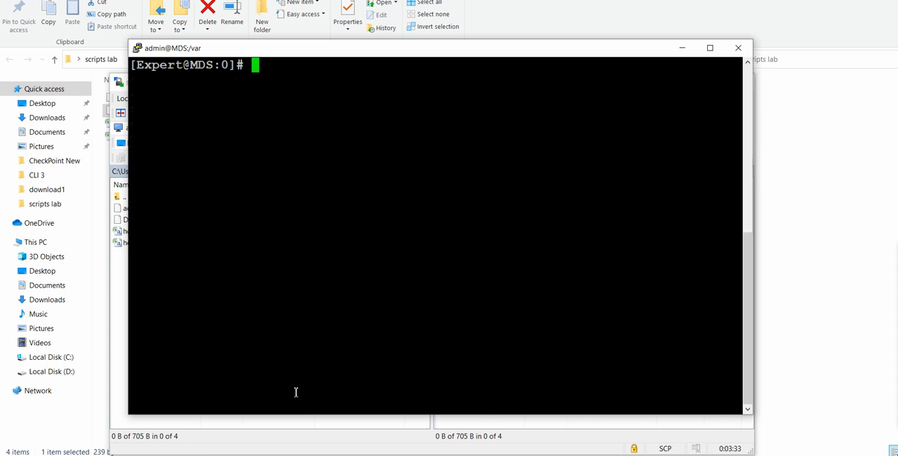
# Enter /var/fwg with cd fwg, correcting the typo, and list its files
pyautogui.write('cd fwd')
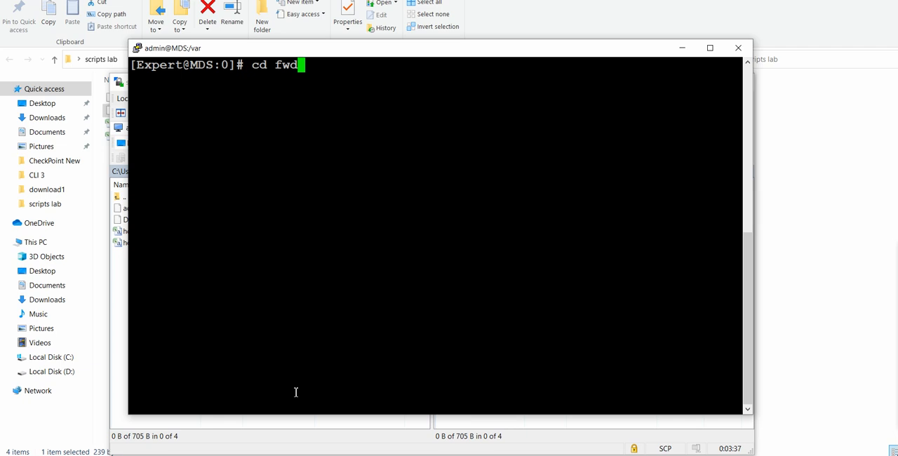
pyautogui.write('g')
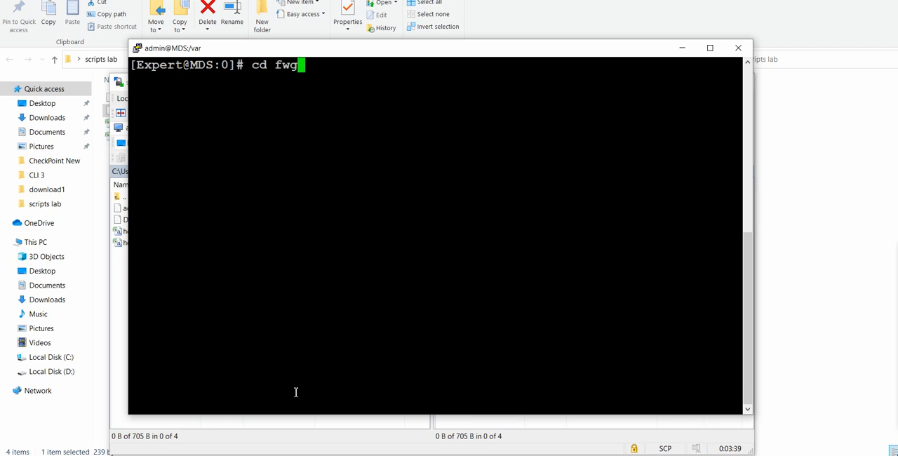
pyautogui.write('ls')
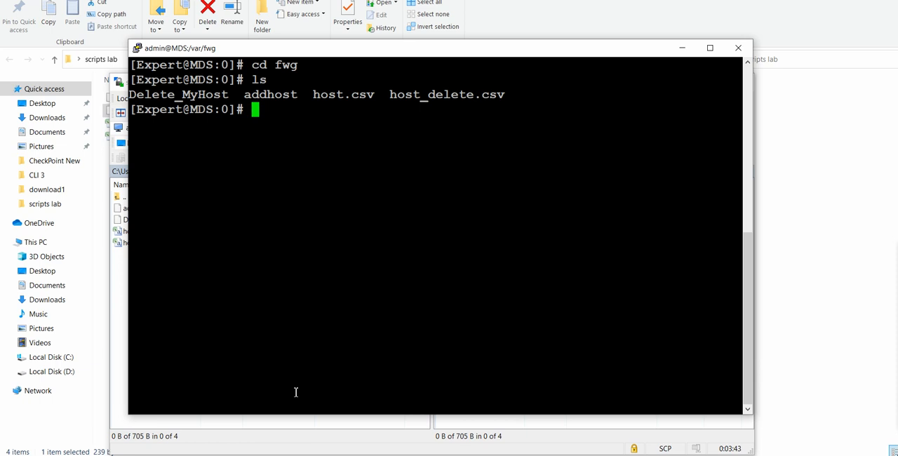
pyautogui.moveTo(293, 93)
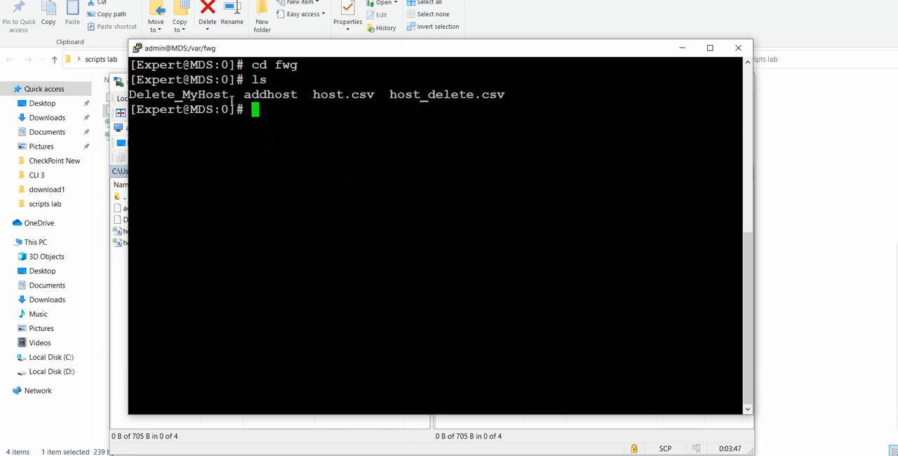
pyautogui.moveTo(300, 114)
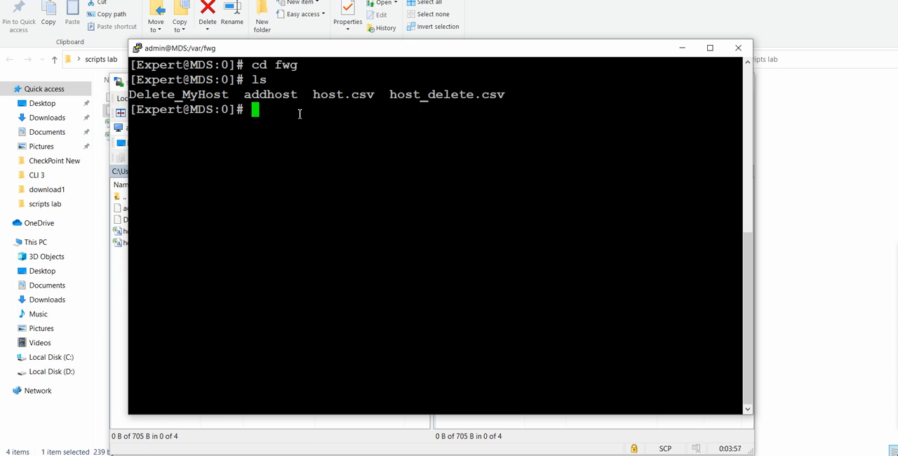
pyautogui.moveTo(223, 152)
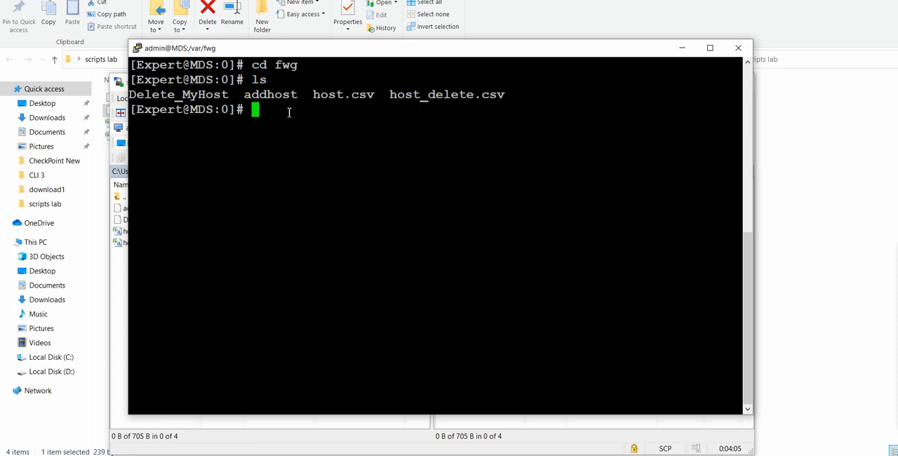
# Run chmod +x on addhost and Delete_MyHost
pyautogui.write('chm')
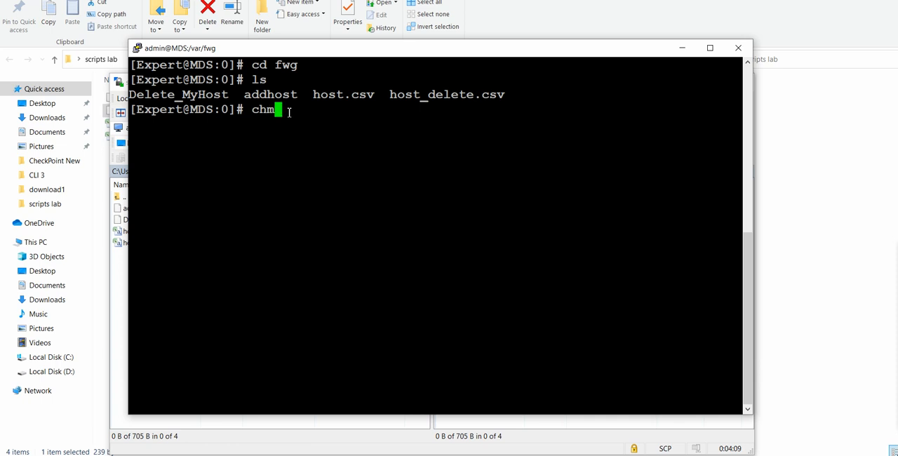
pyautogui.write('od')
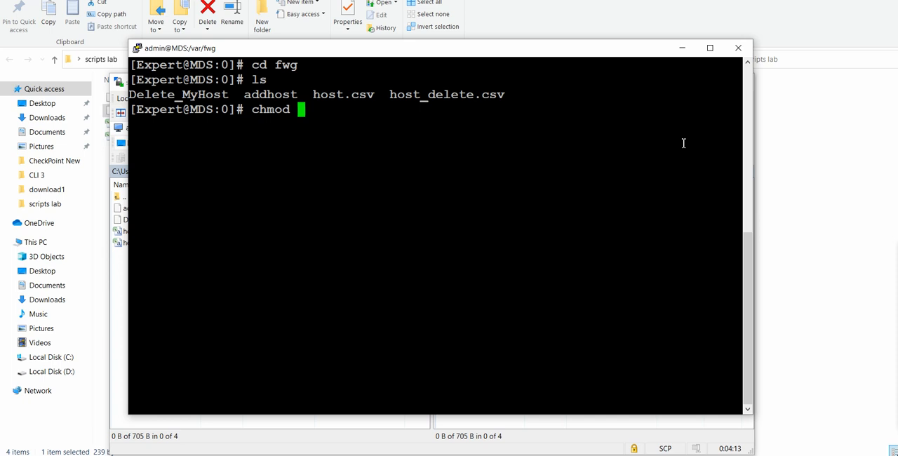
pyautogui.write('+x')
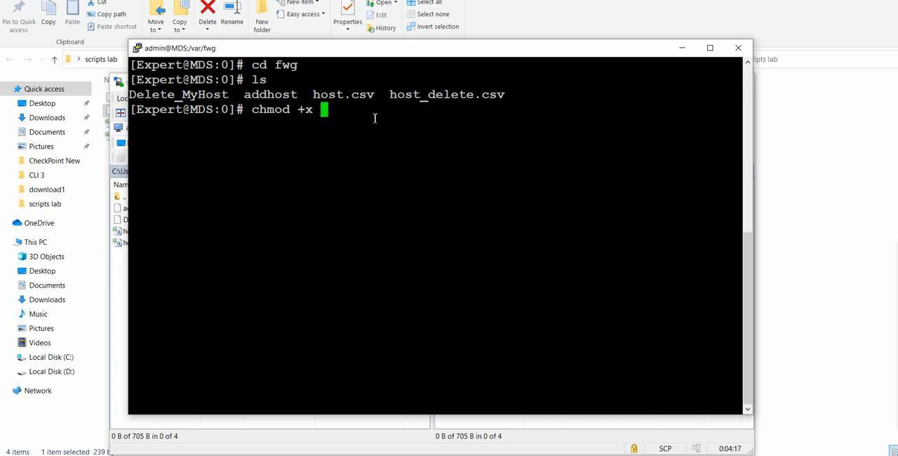
pyautogui.write('addhost')
pyautogui.write('chmod +x')
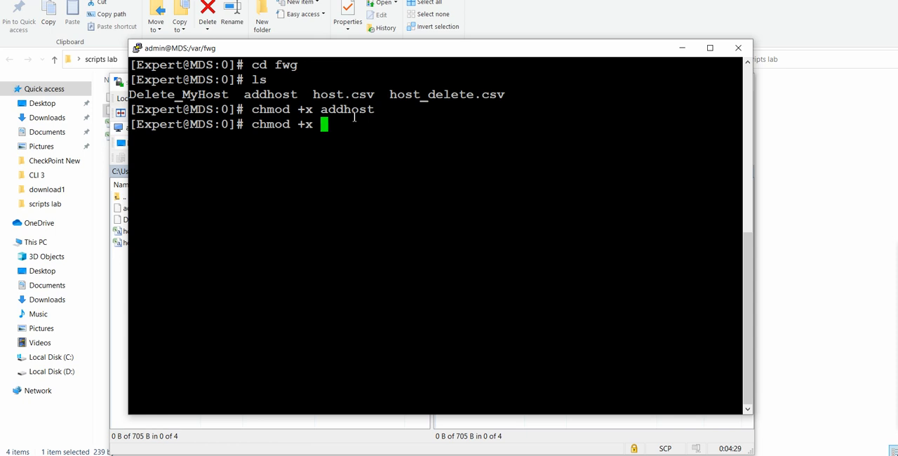
pyautogui.write('Delete_MyHost')
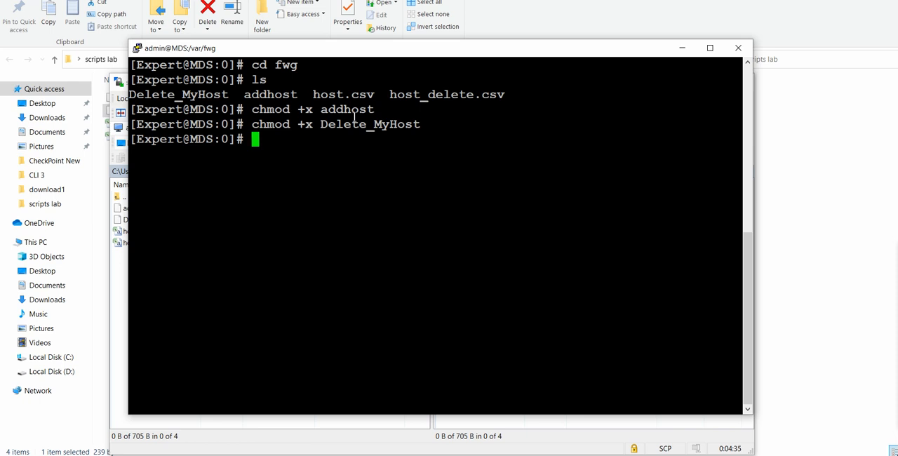
pyautogui.write('b')
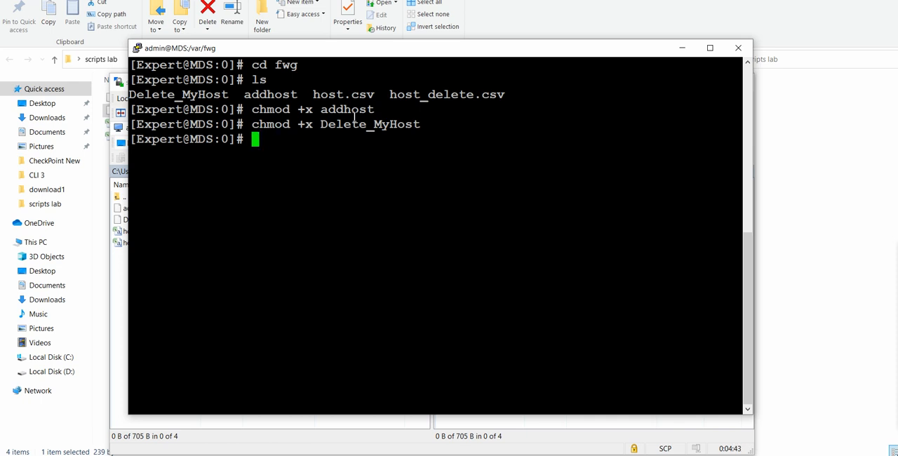
# Run 'bash addhost', which fails to establish SIC local communication
pyautogui.write('bash')
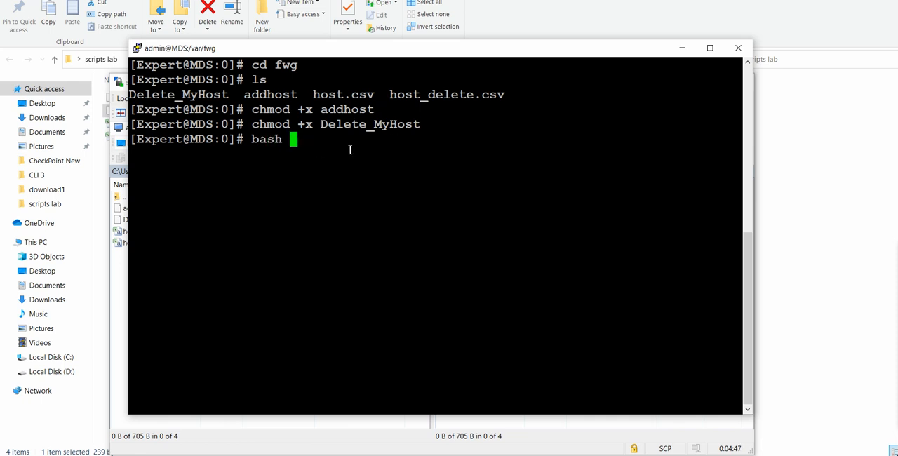
pyautogui.write('a')
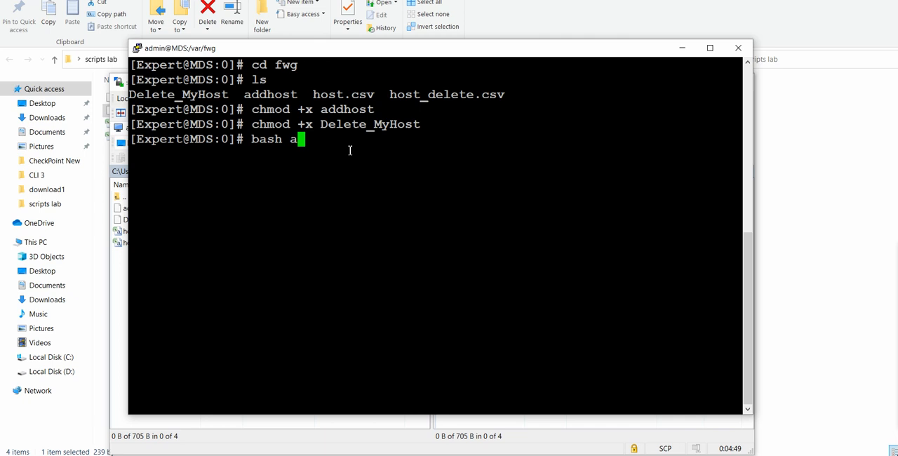
pyautogui.write('ddhost')
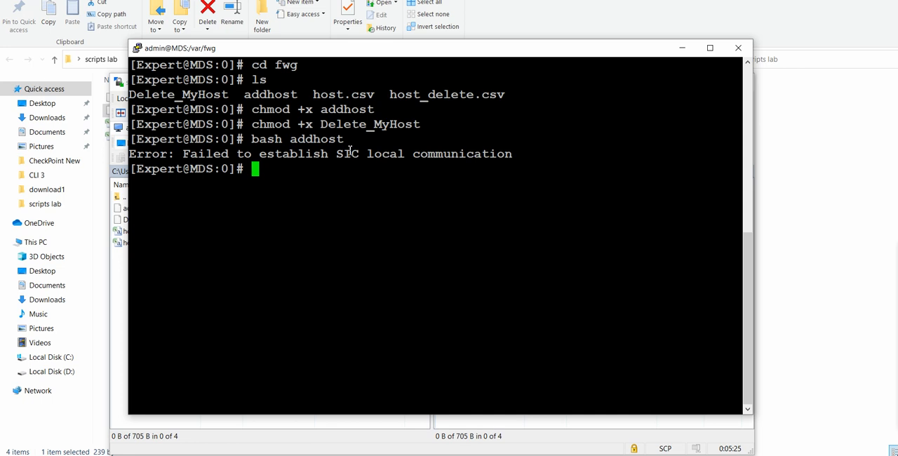
pyautogui.moveTo(408, 279)
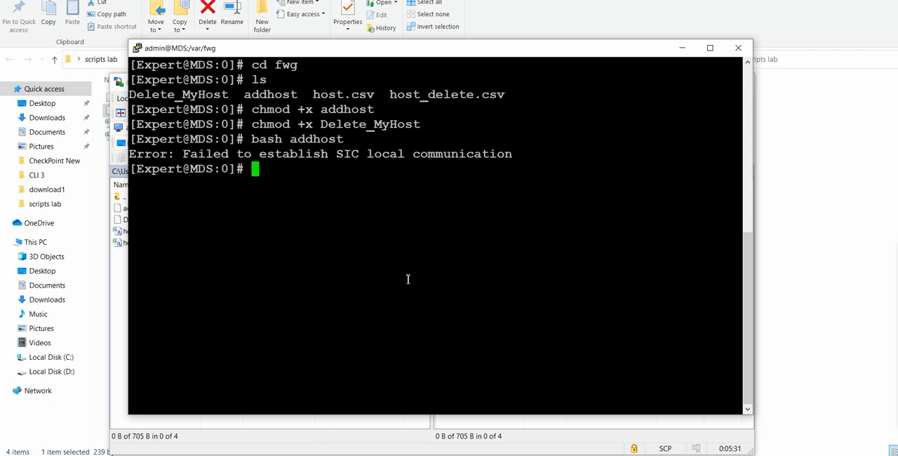
pyautogui.moveTo(356, 196)
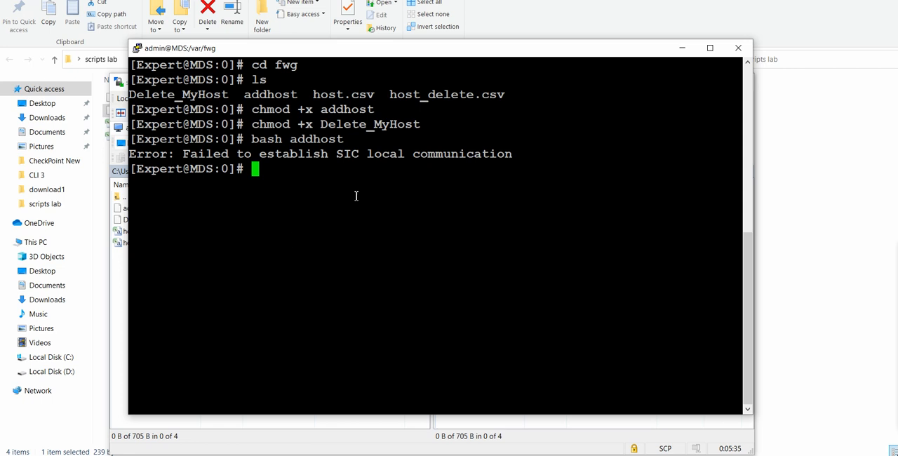
pyautogui.moveTo(381, 207)
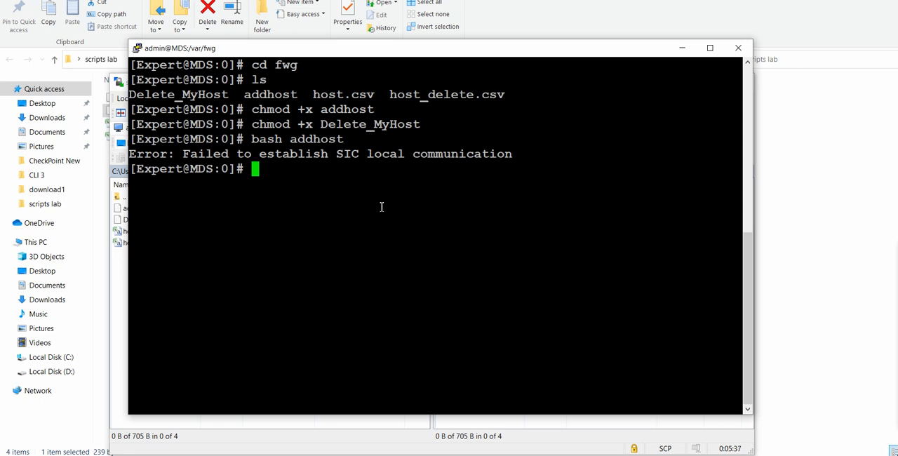
# Run mdsstat after mistyped attempts, showing the status header then a segmentation fault
pyautogui.write('ms')
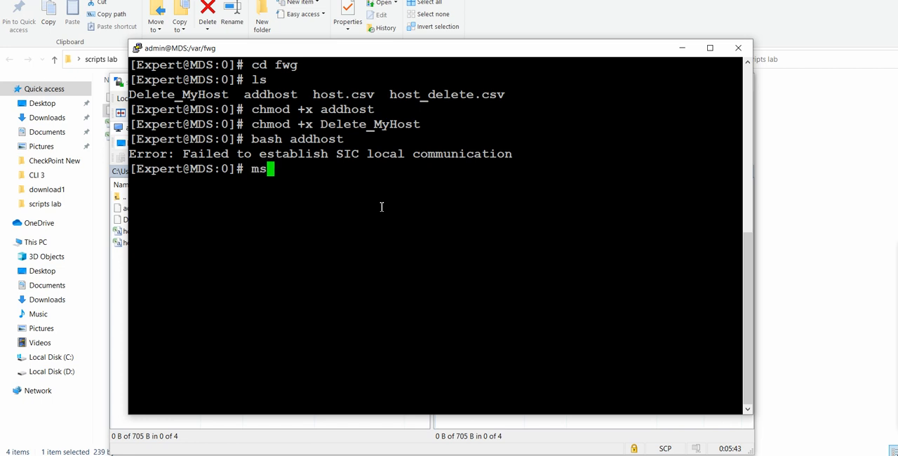
pyautogui.write('dstat')
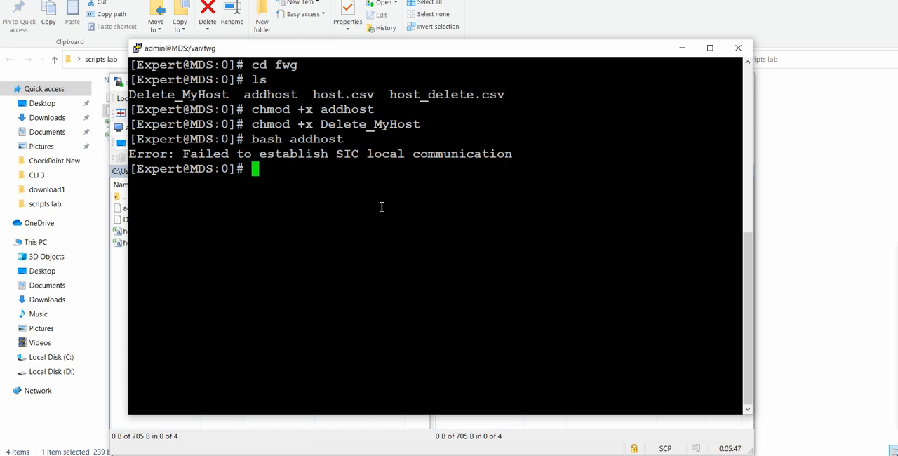
pyautogui.write('mdstst')
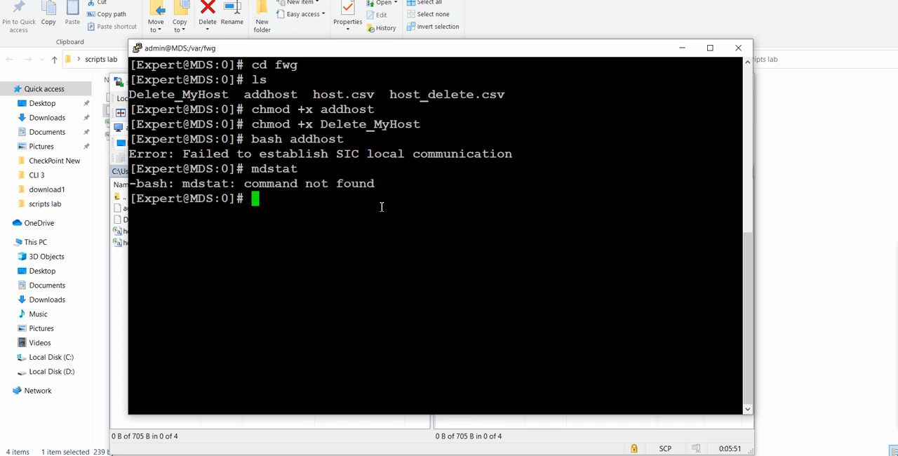
pyautogui.write('mds')
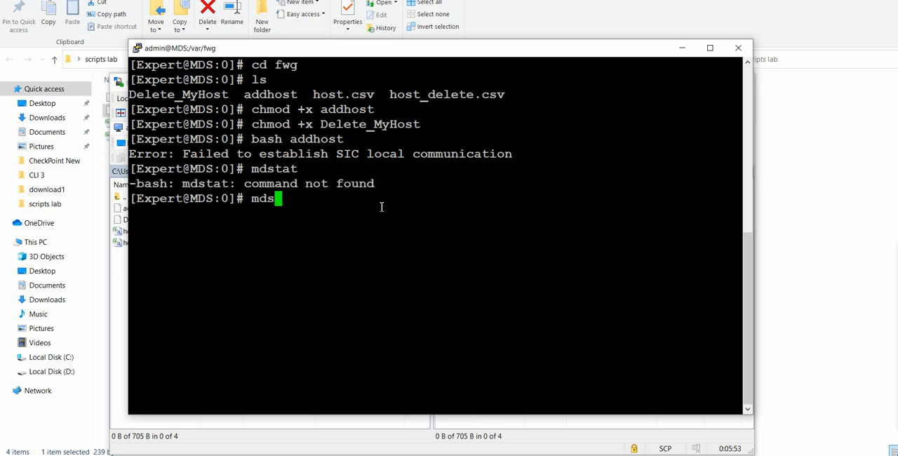
pyautogui.write('stat')
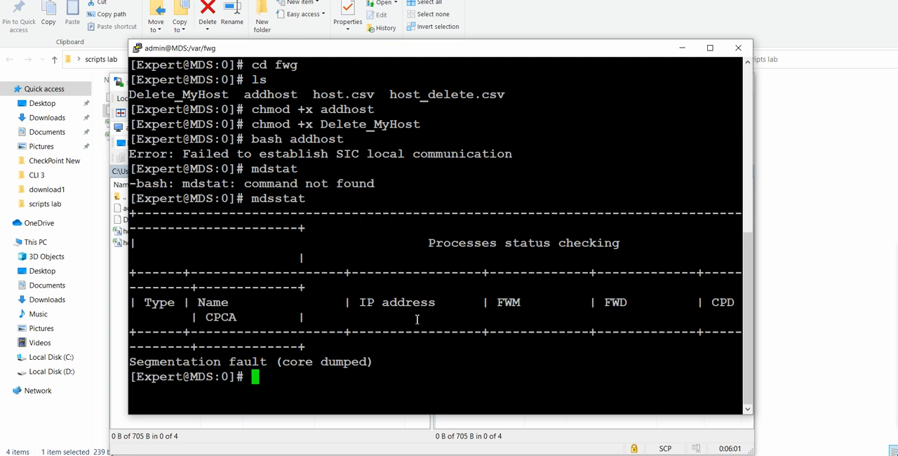
pyautogui.moveTo(320, 375)
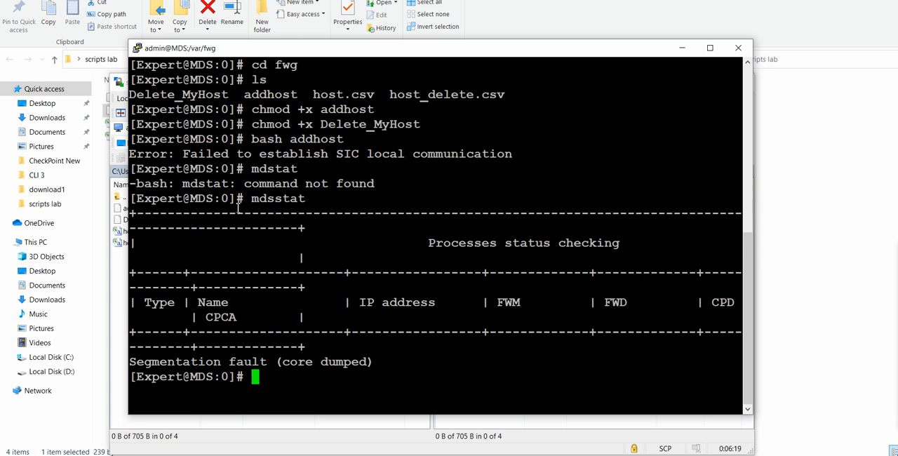
pyautogui.moveTo(28, 11)
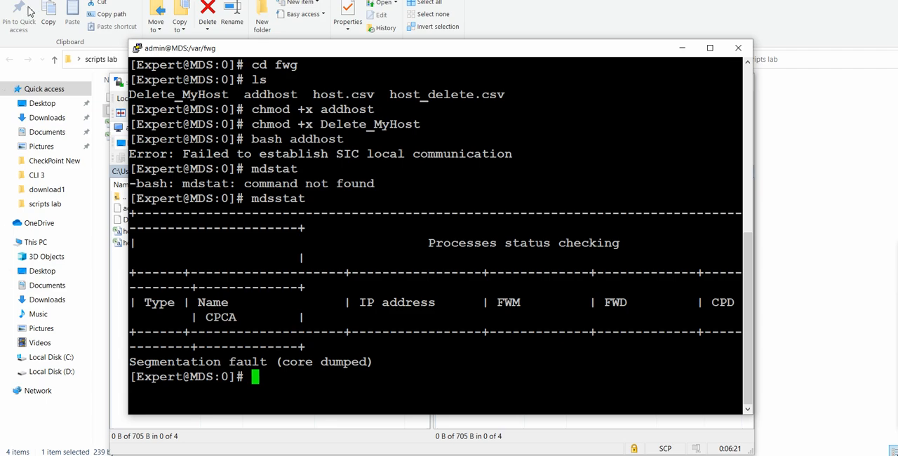